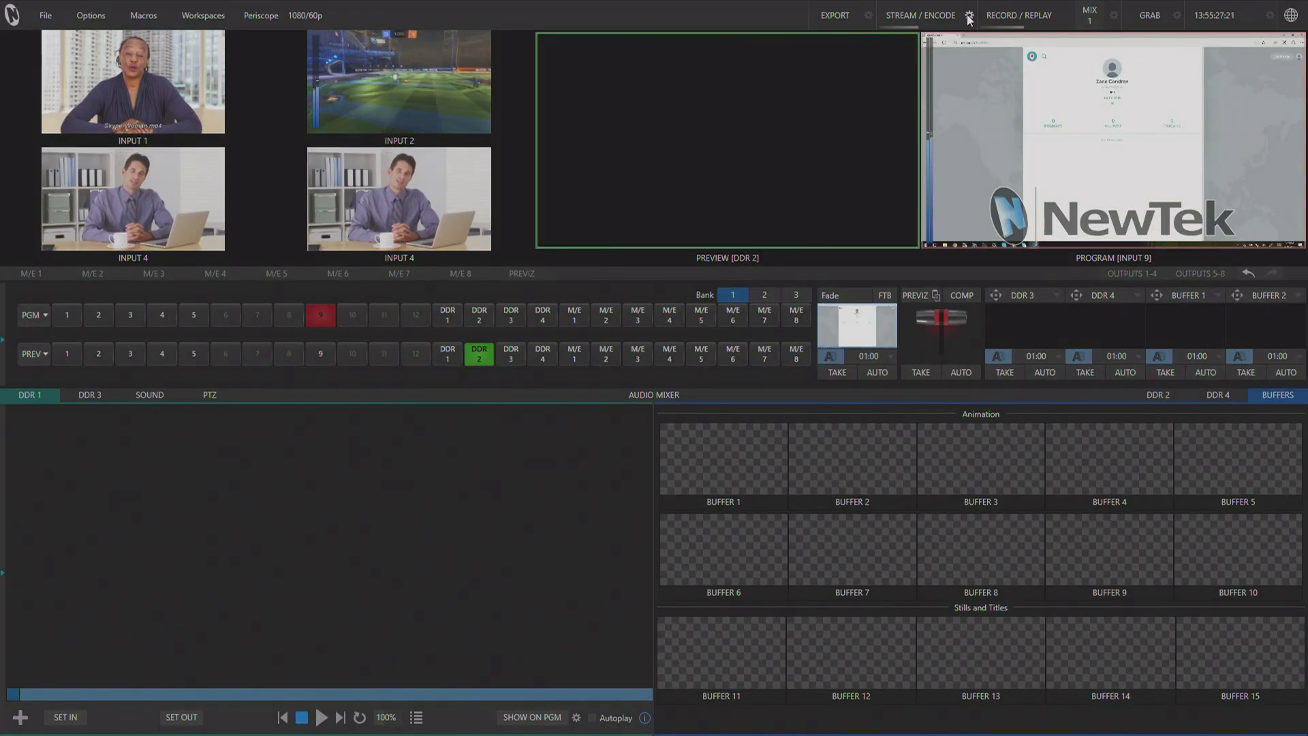
Open the Streaming Configuration dialog from the STREAM / ENCODE gear and launch the built-in web browser
{"action": "left_click", "coordinate": [969, 15]}
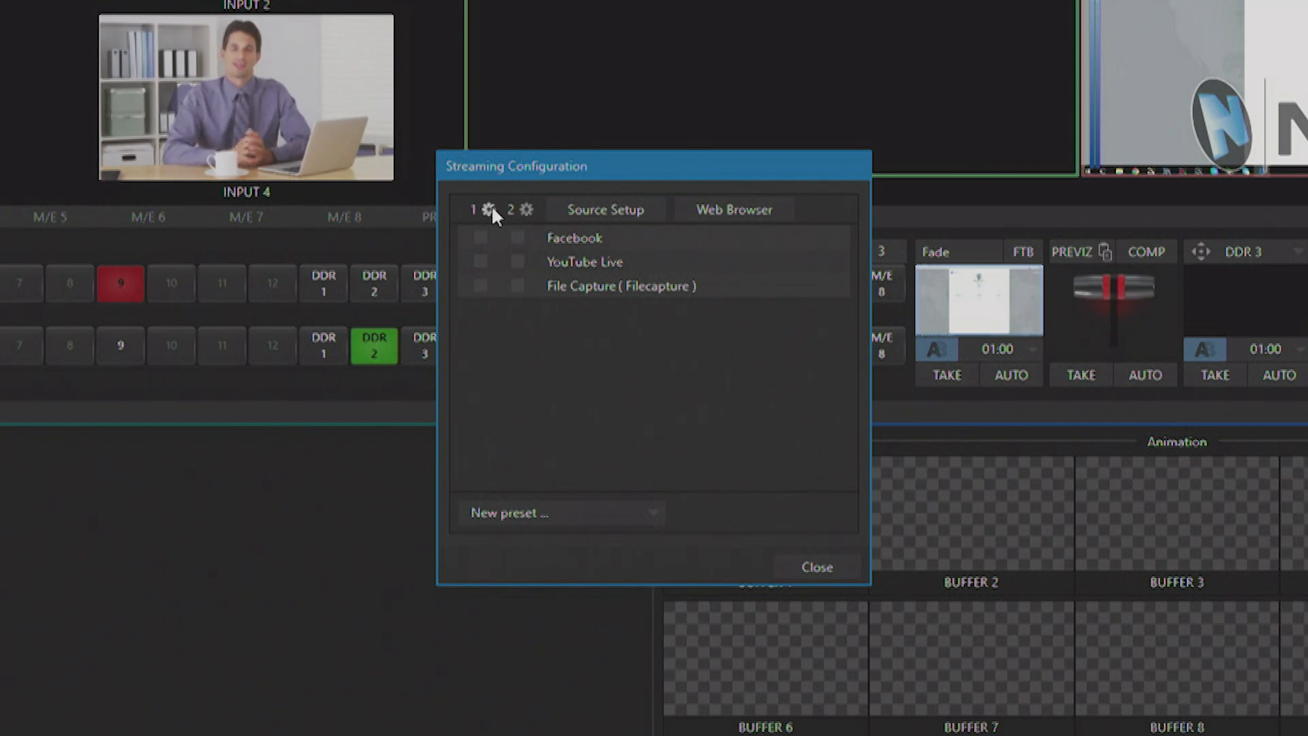
{"action": "left_click", "coordinate": [489, 210]}
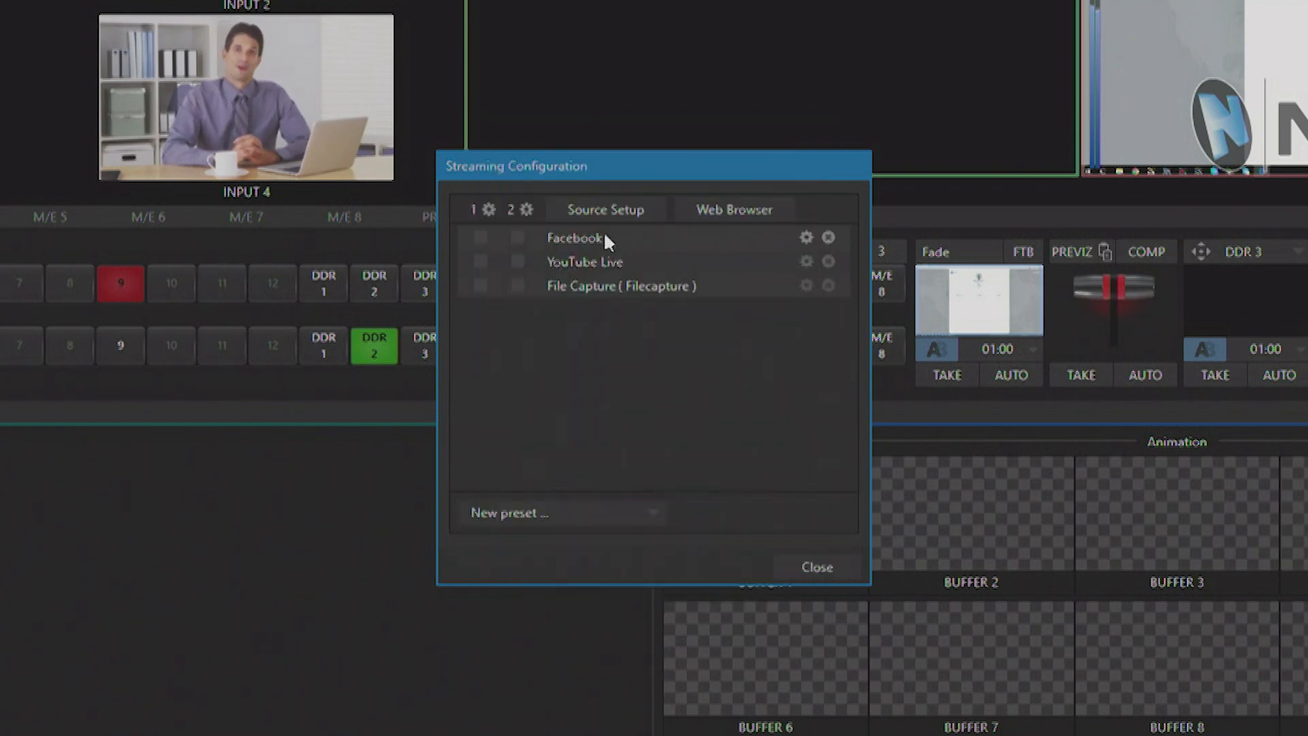
{"action": "mouse_move", "coordinate": [734, 241]}
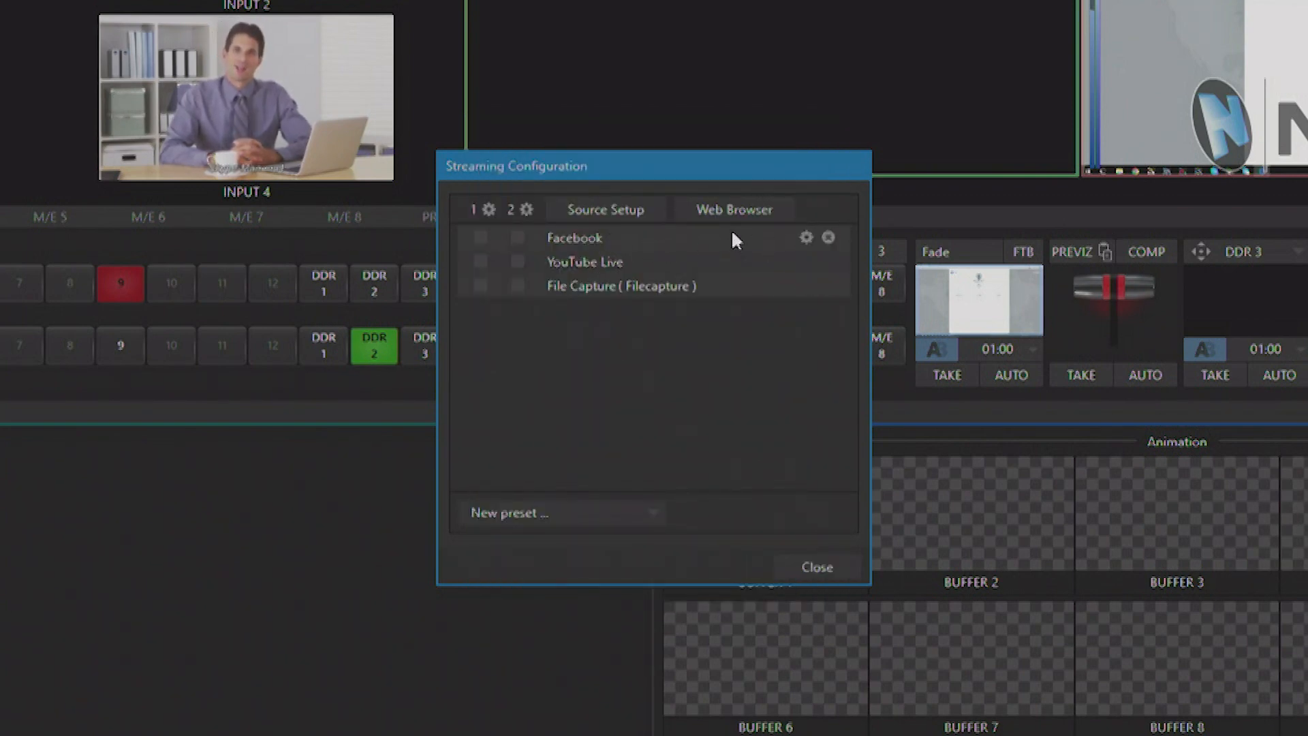
{"action": "mouse_move", "coordinate": [676, 275]}
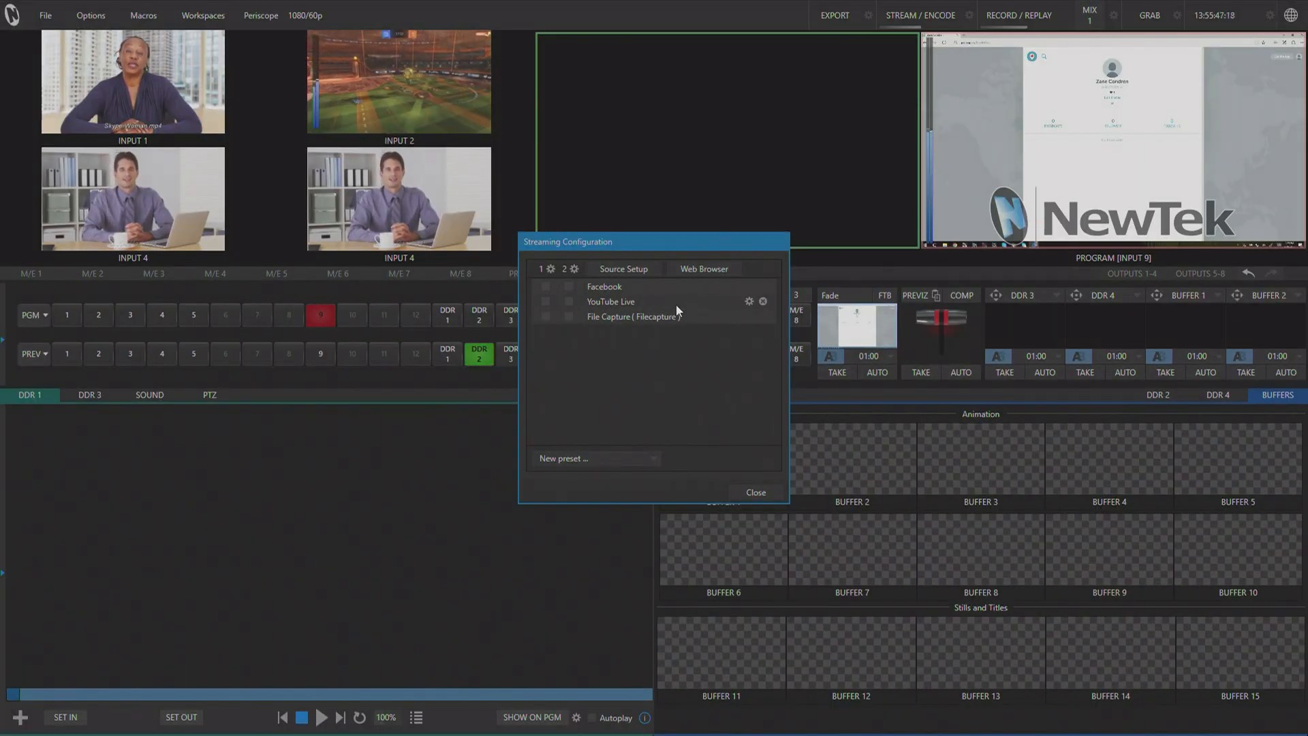
{"action": "left_click", "coordinate": [703, 269]}
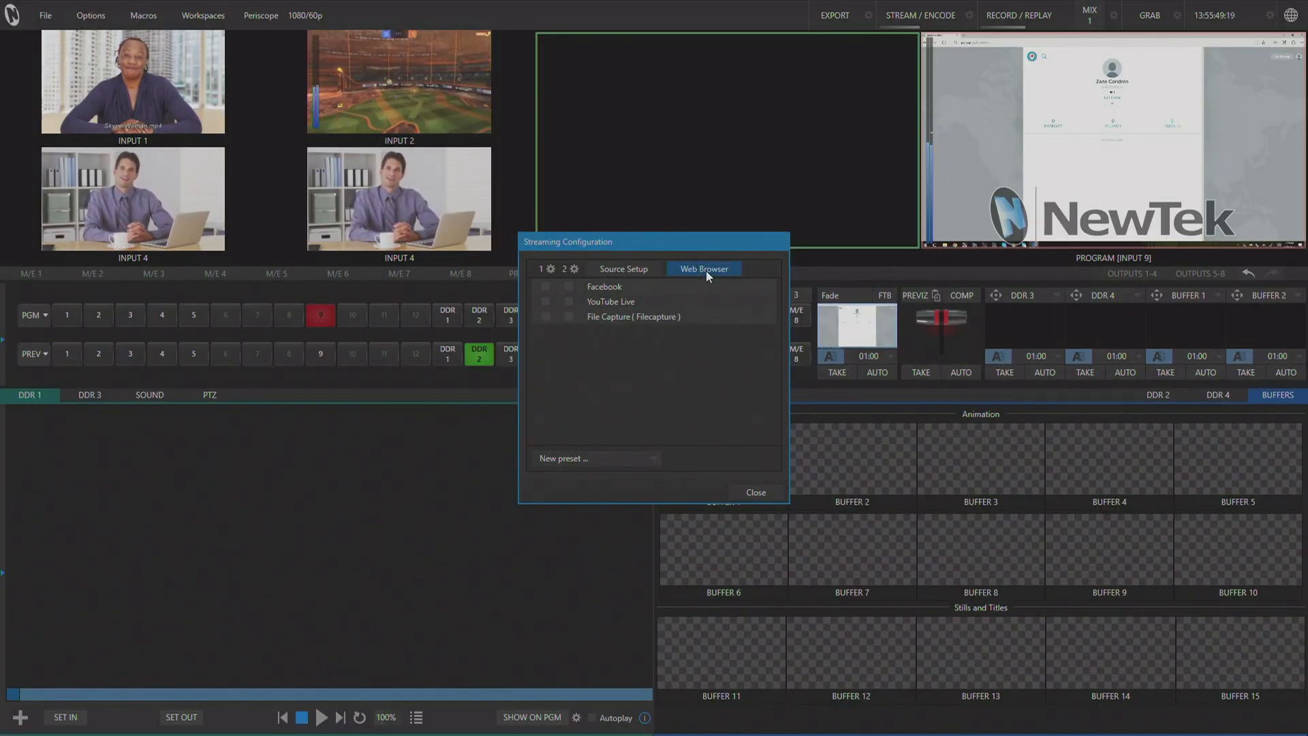
Go to periscope.com and choose to log in with an existing account
{"action": "left_click", "coordinate": [703, 269]}
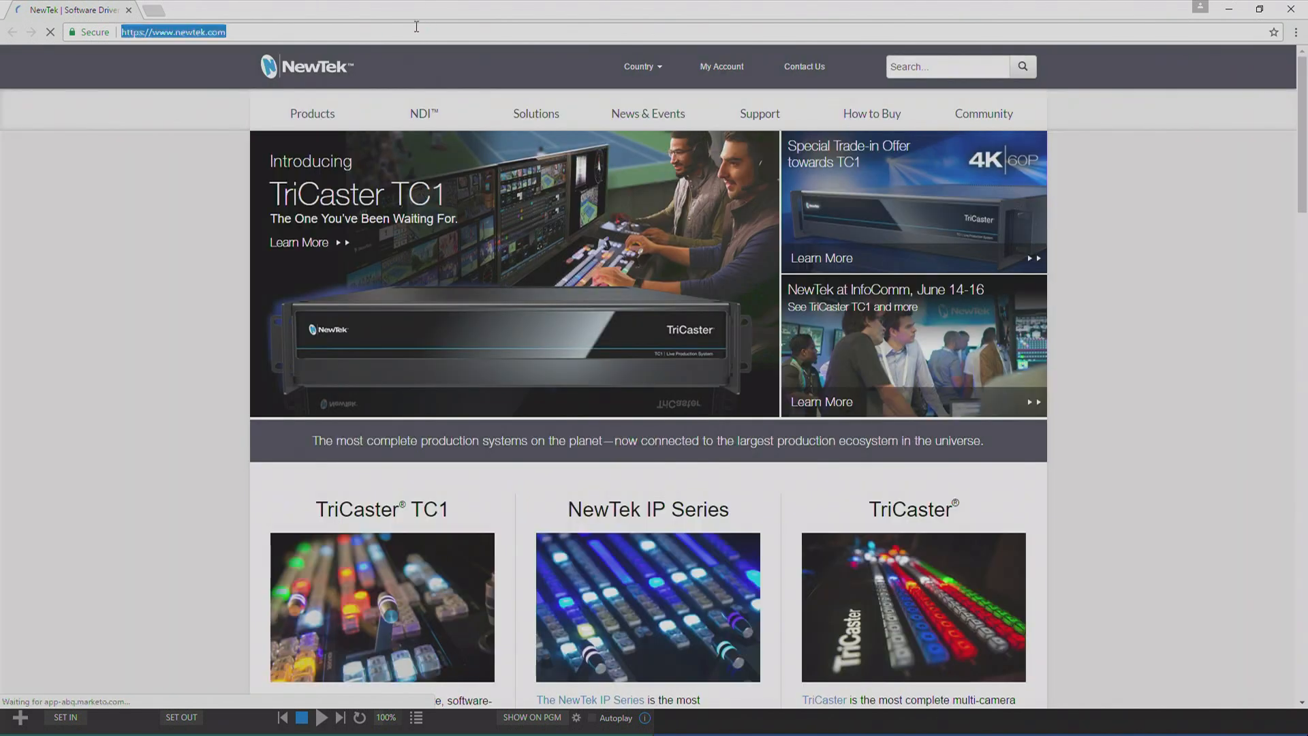
{"action": "type", "text": "periscope.com"}
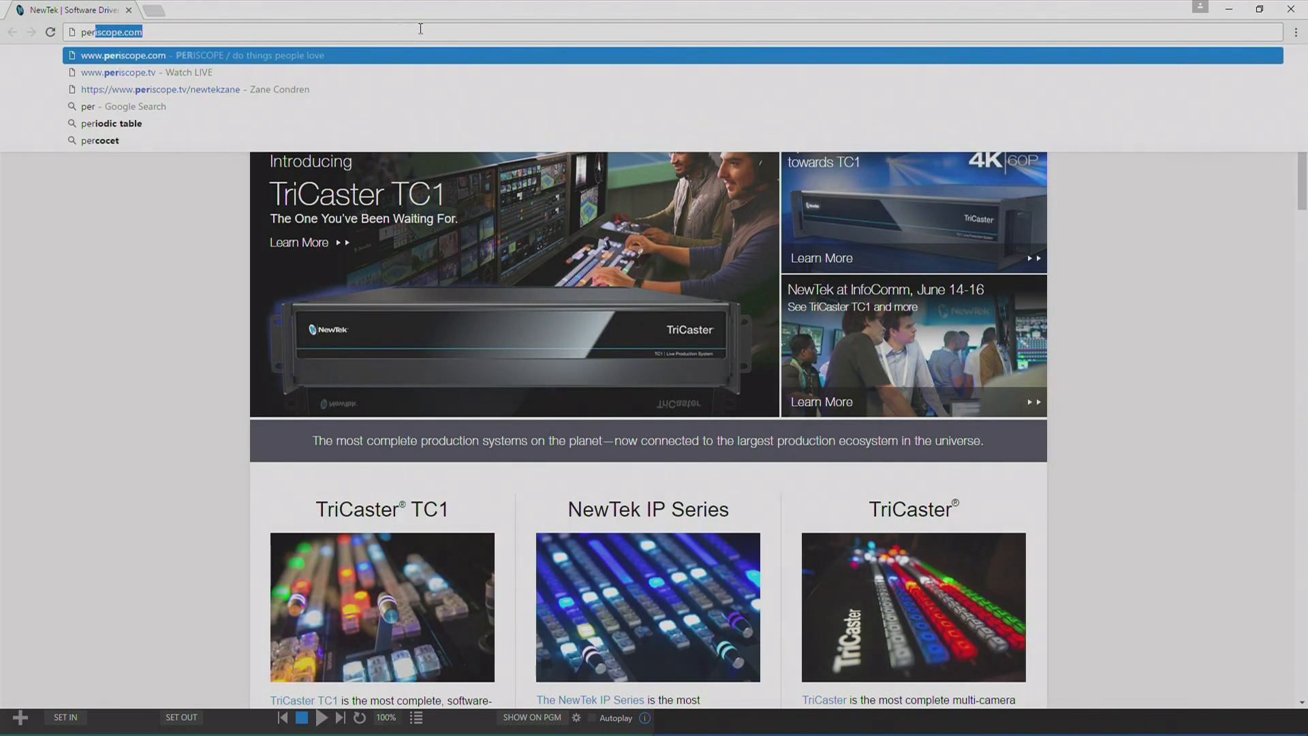
{"action": "left_click", "coordinate": [195, 89]}
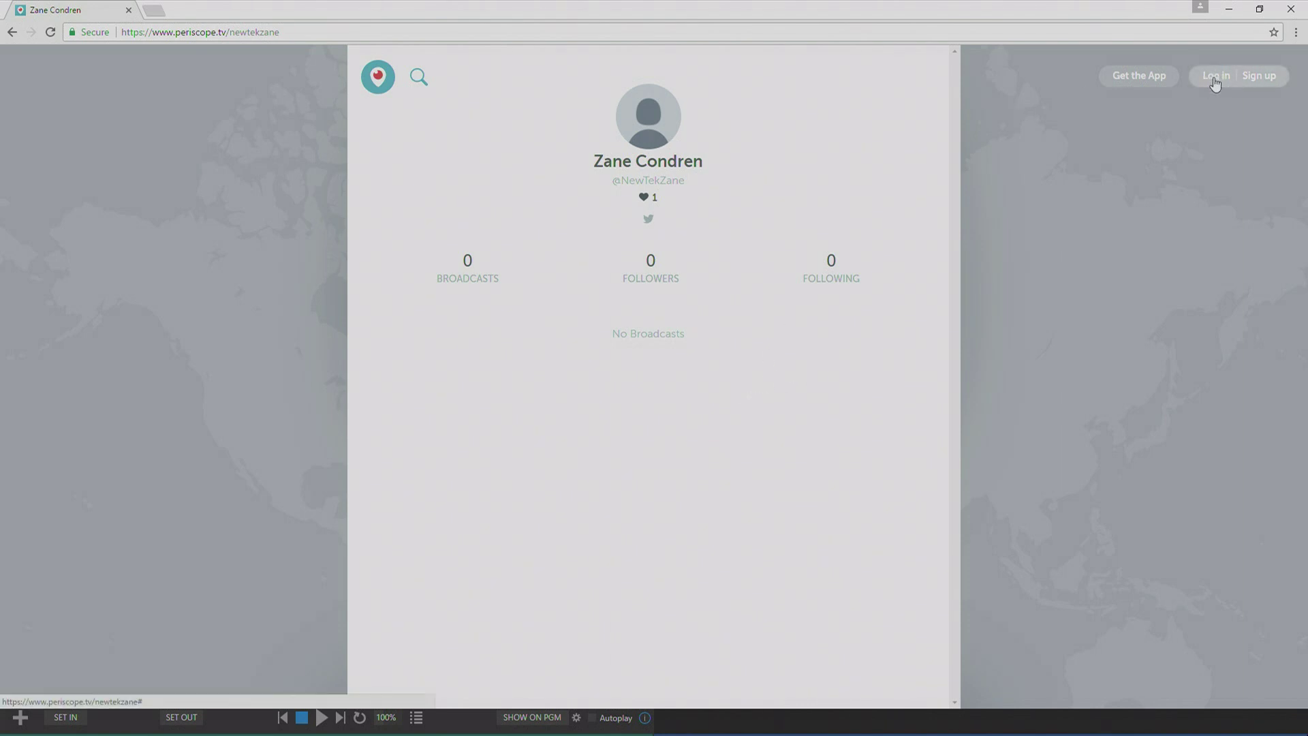
{"action": "left_click", "coordinate": [1215, 76]}
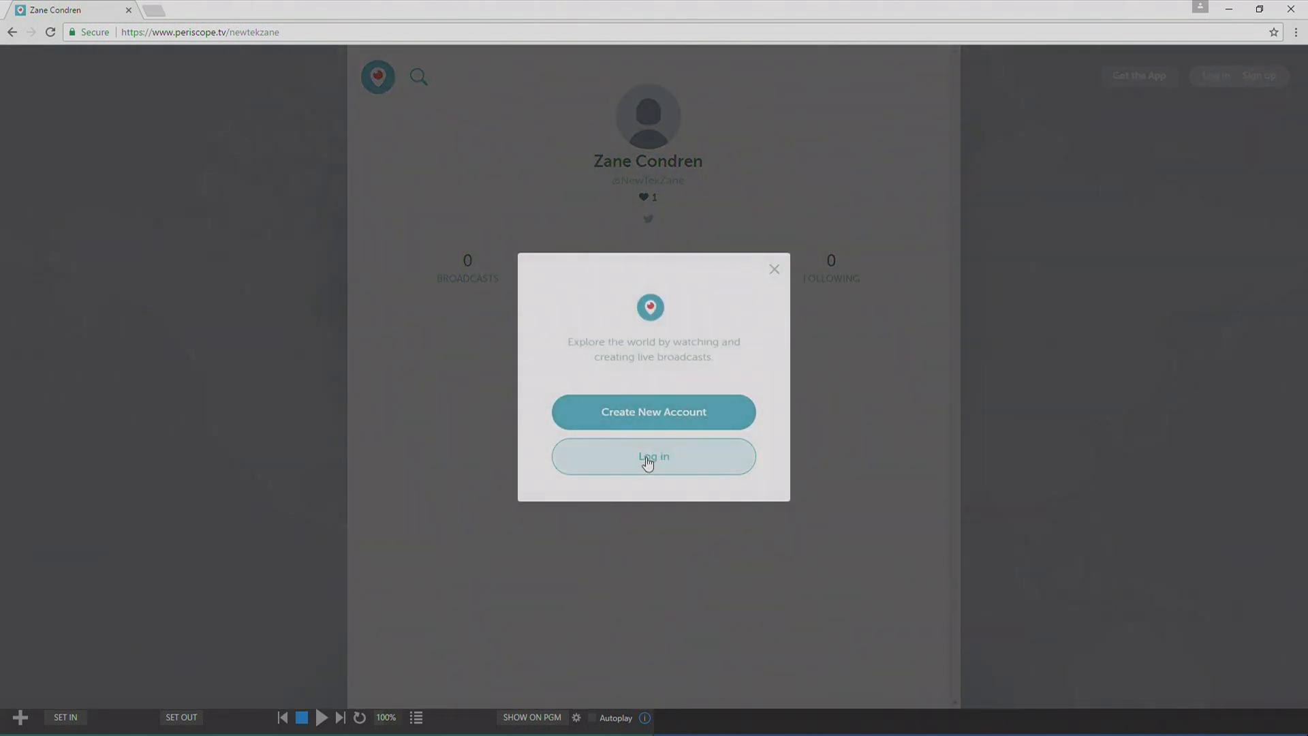
{"action": "left_click", "coordinate": [652, 456]}
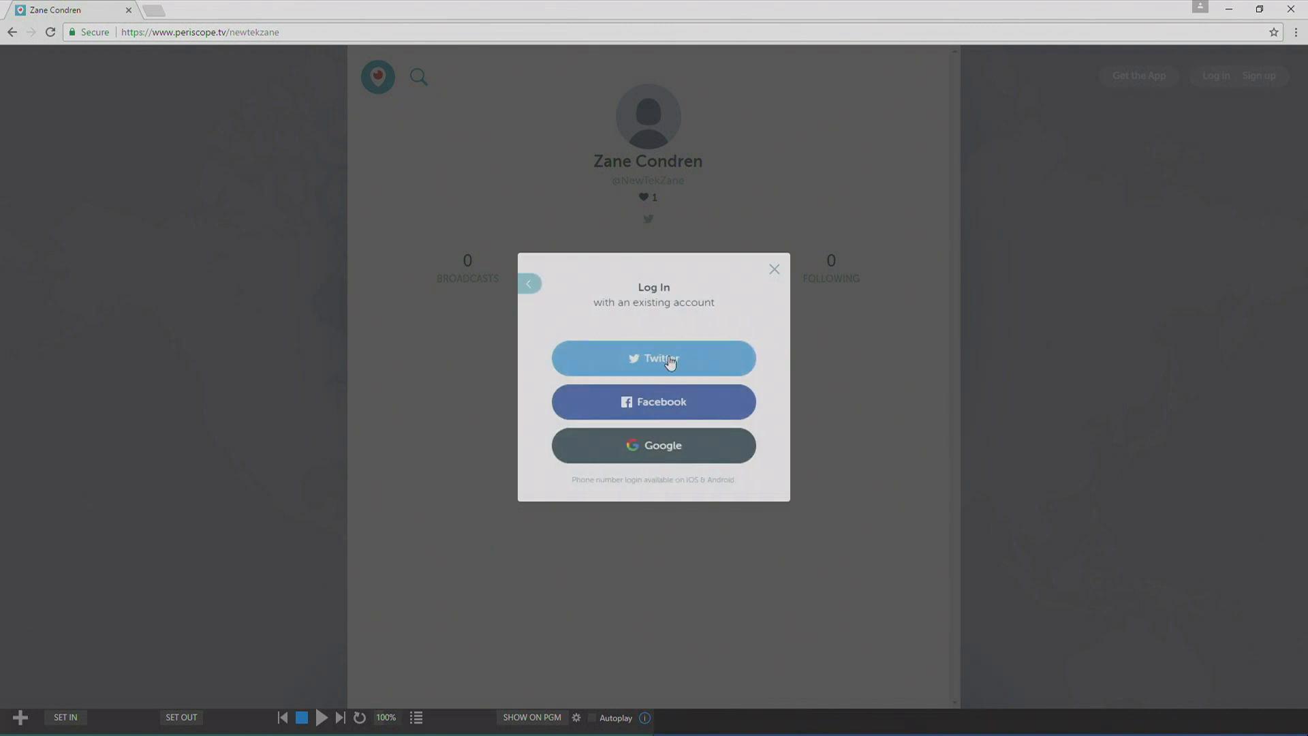
Sign in through Twitter with username and password to authorize Periscope Web
{"action": "left_click", "coordinate": [652, 358]}
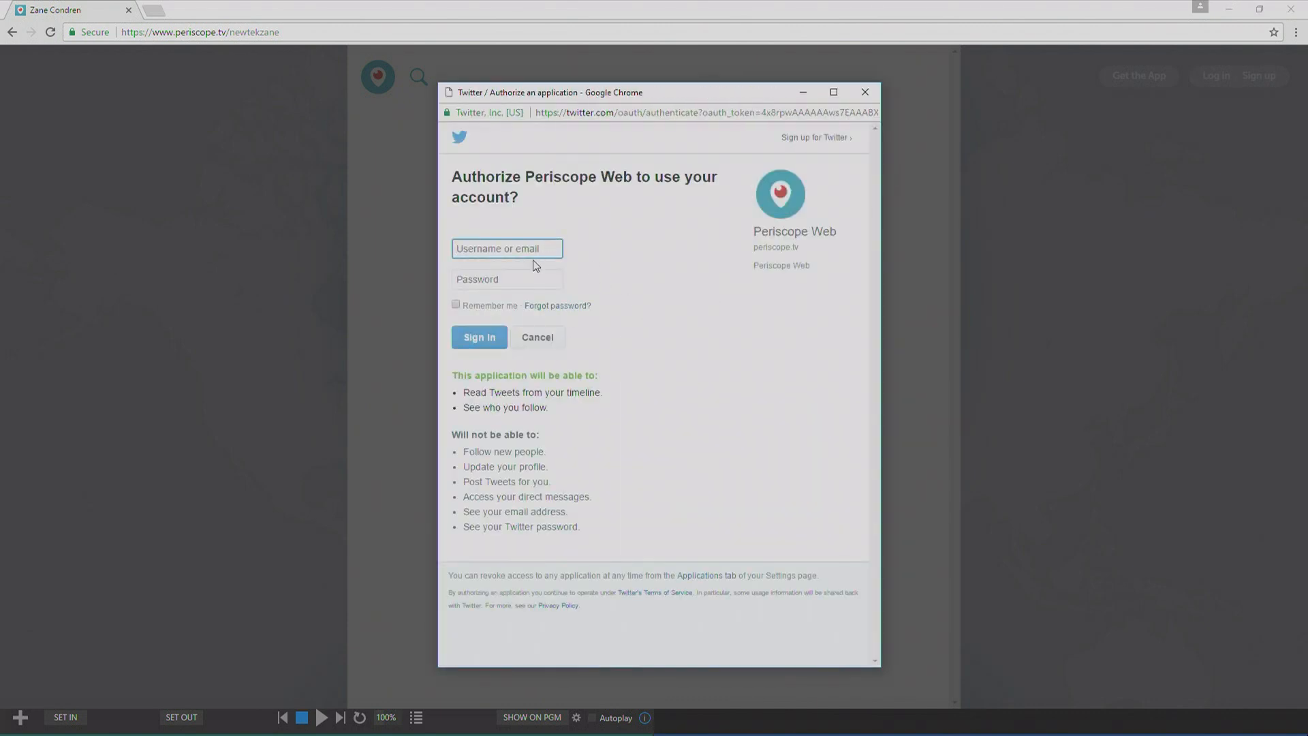
{"action": "type", "text": "zc"}
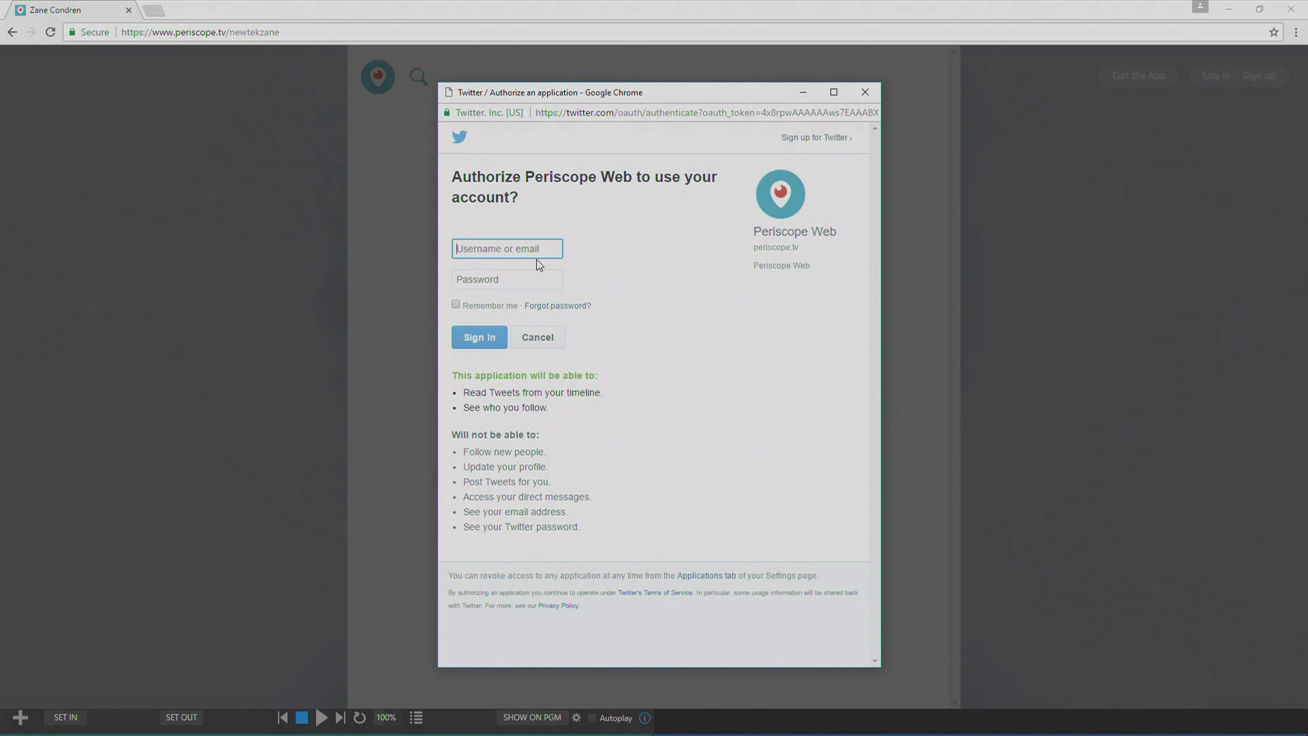
{"action": "type", "text": "newtekzane"}
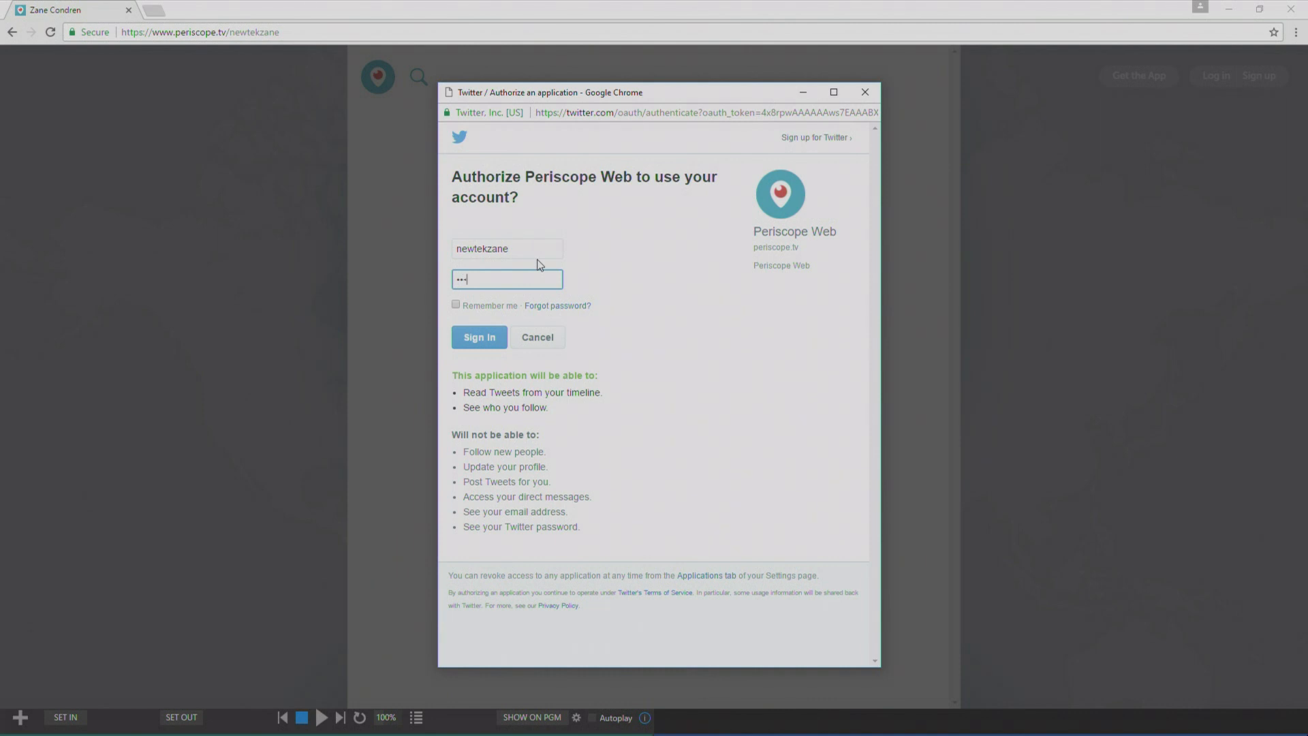
{"action": "type", "text": "password"}
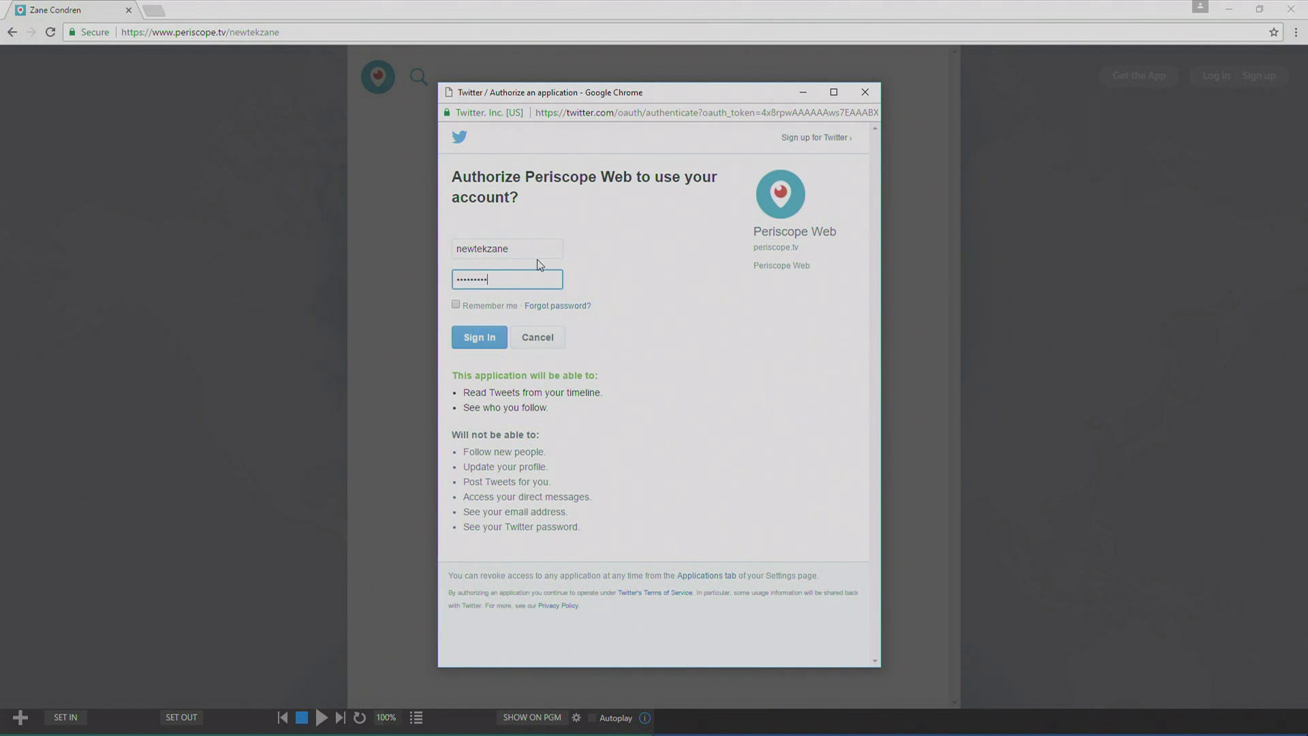
{"action": "type", "text": "•"}
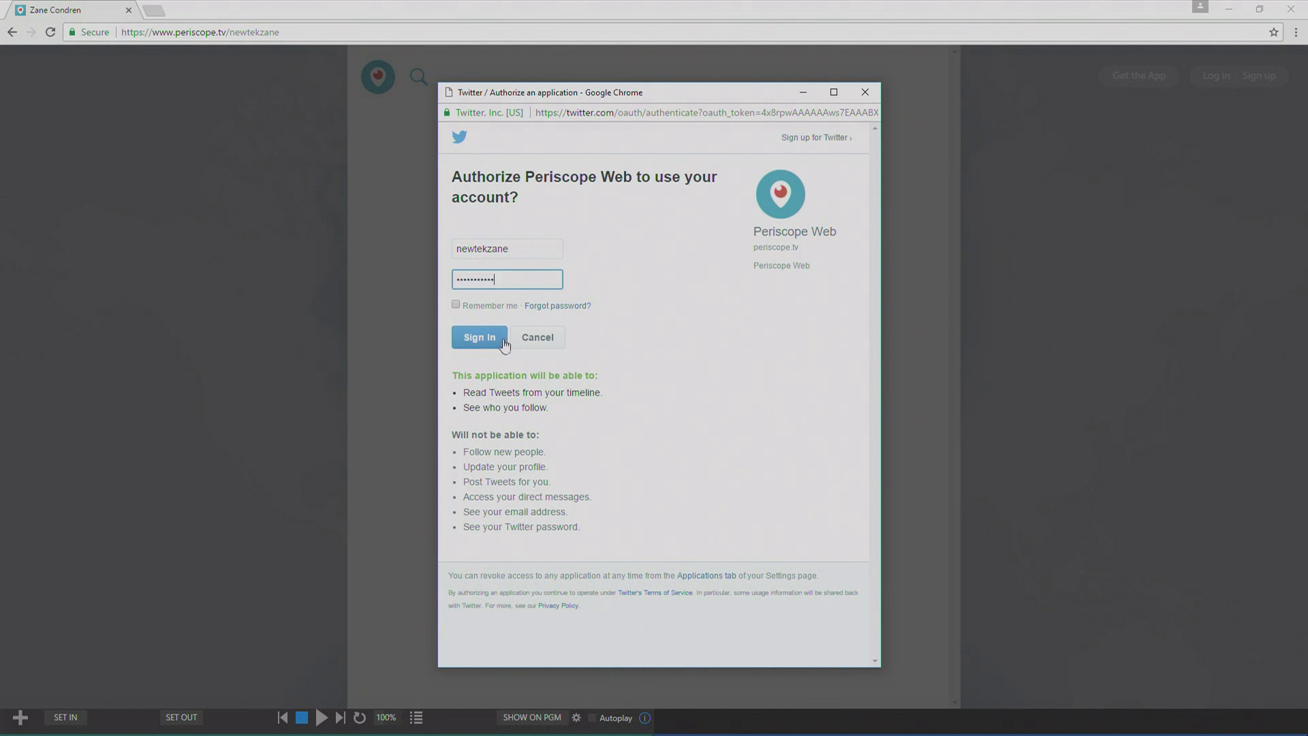
{"action": "left_click", "coordinate": [478, 336]}
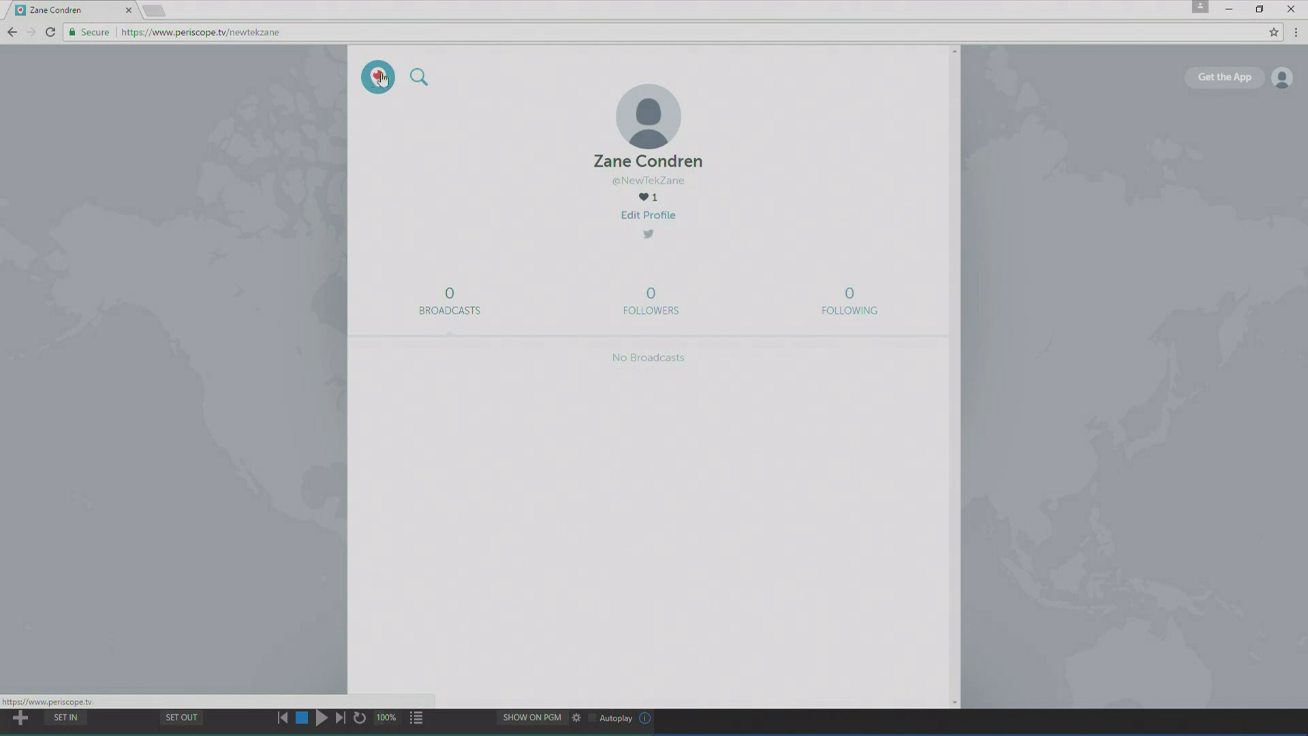
From the account menu go to Producer and create a new normal (non-360) source
{"action": "left_click", "coordinate": [1284, 76]}
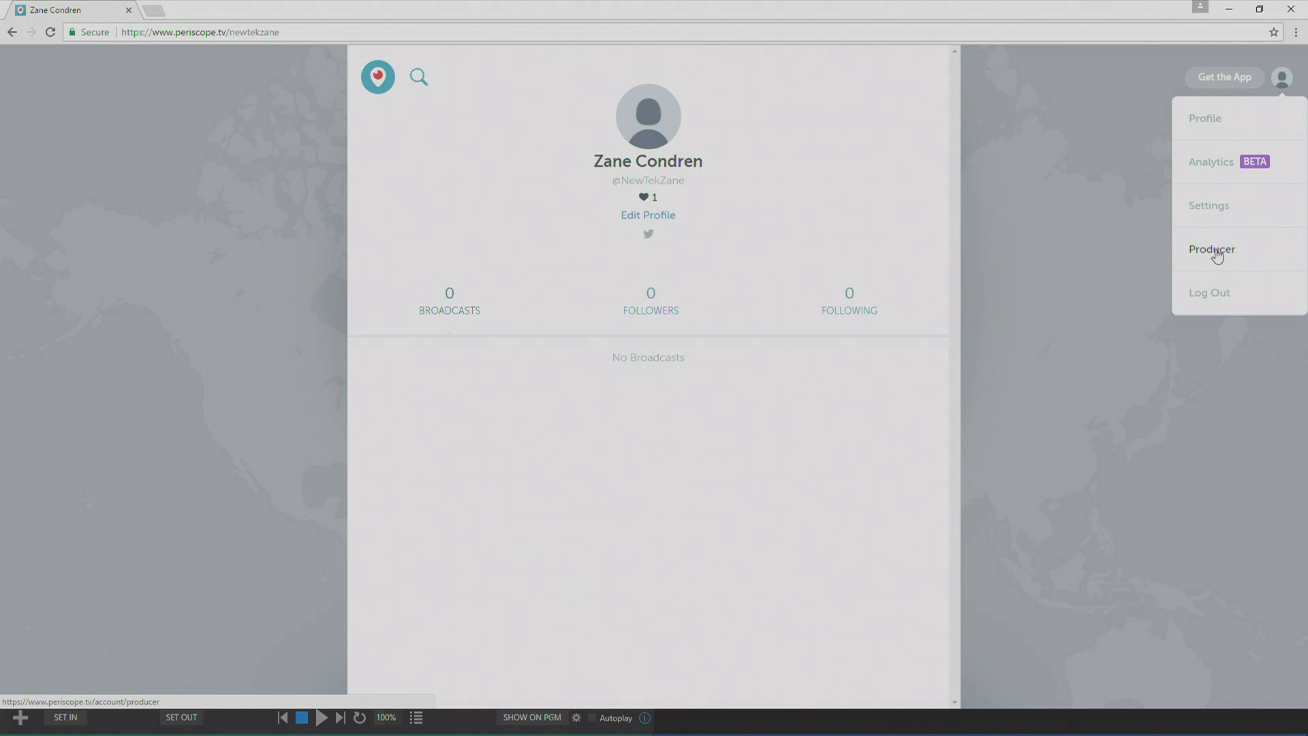
{"action": "left_click", "coordinate": [1212, 248]}
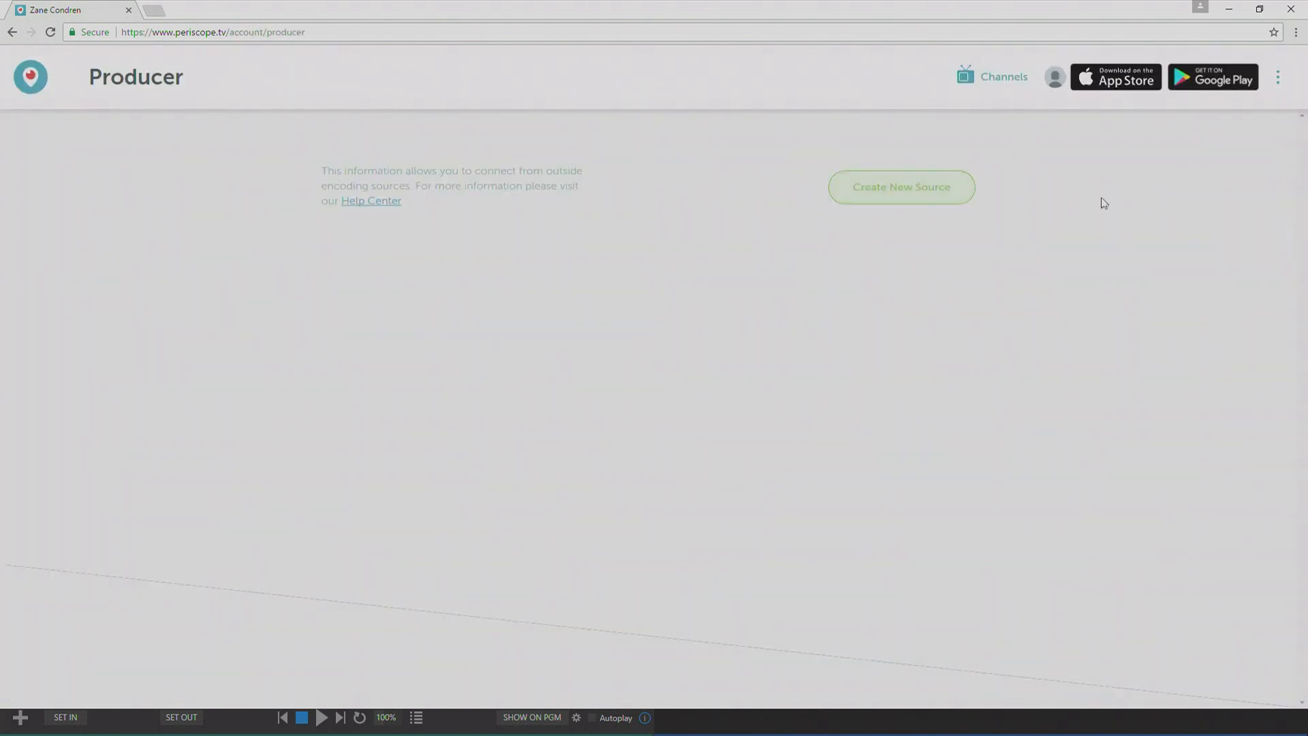
{"action": "mouse_move", "coordinate": [900, 203]}
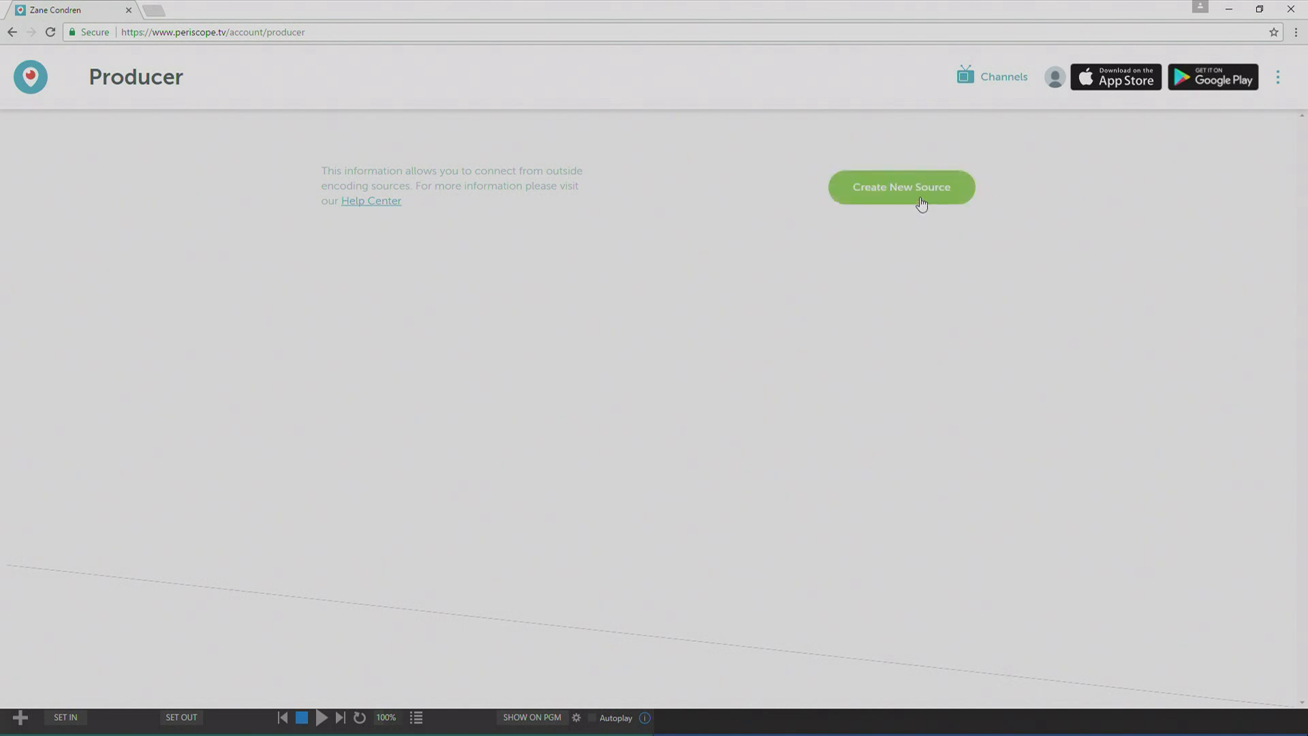
{"action": "left_click", "coordinate": [901, 186]}
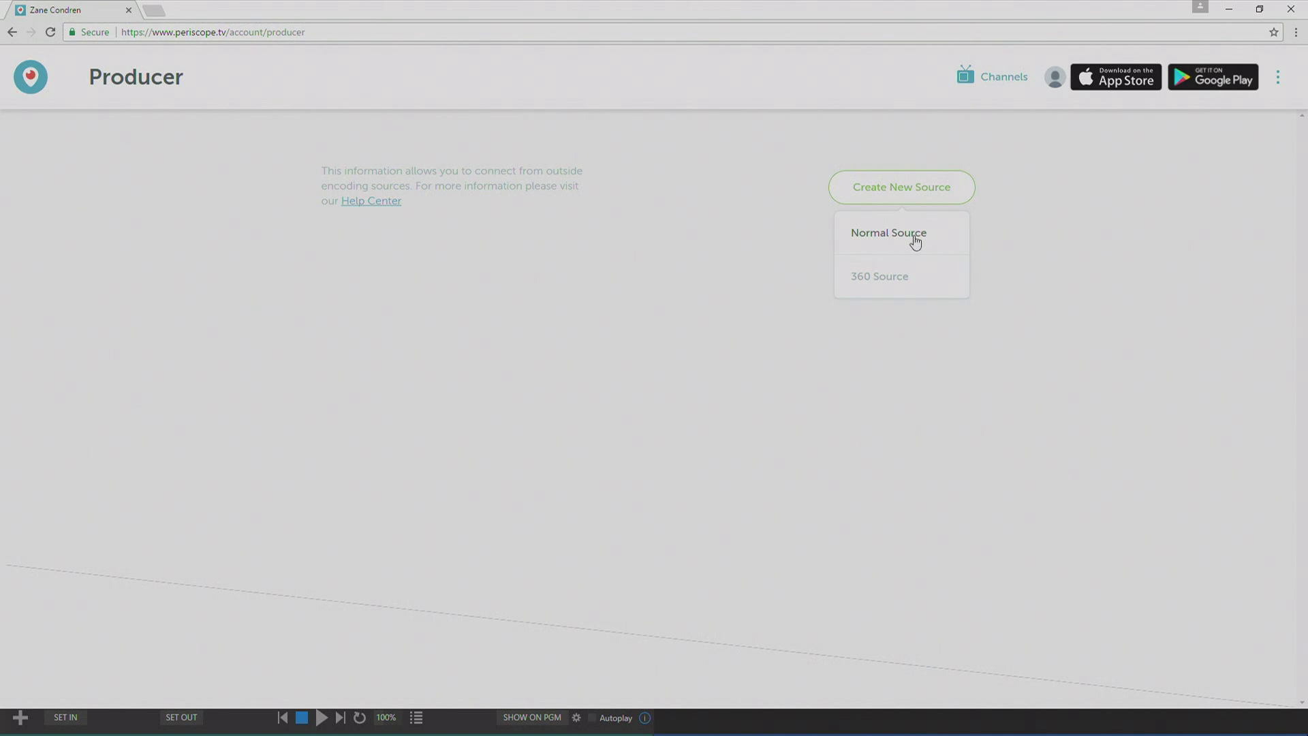
{"action": "left_click", "coordinate": [887, 233]}
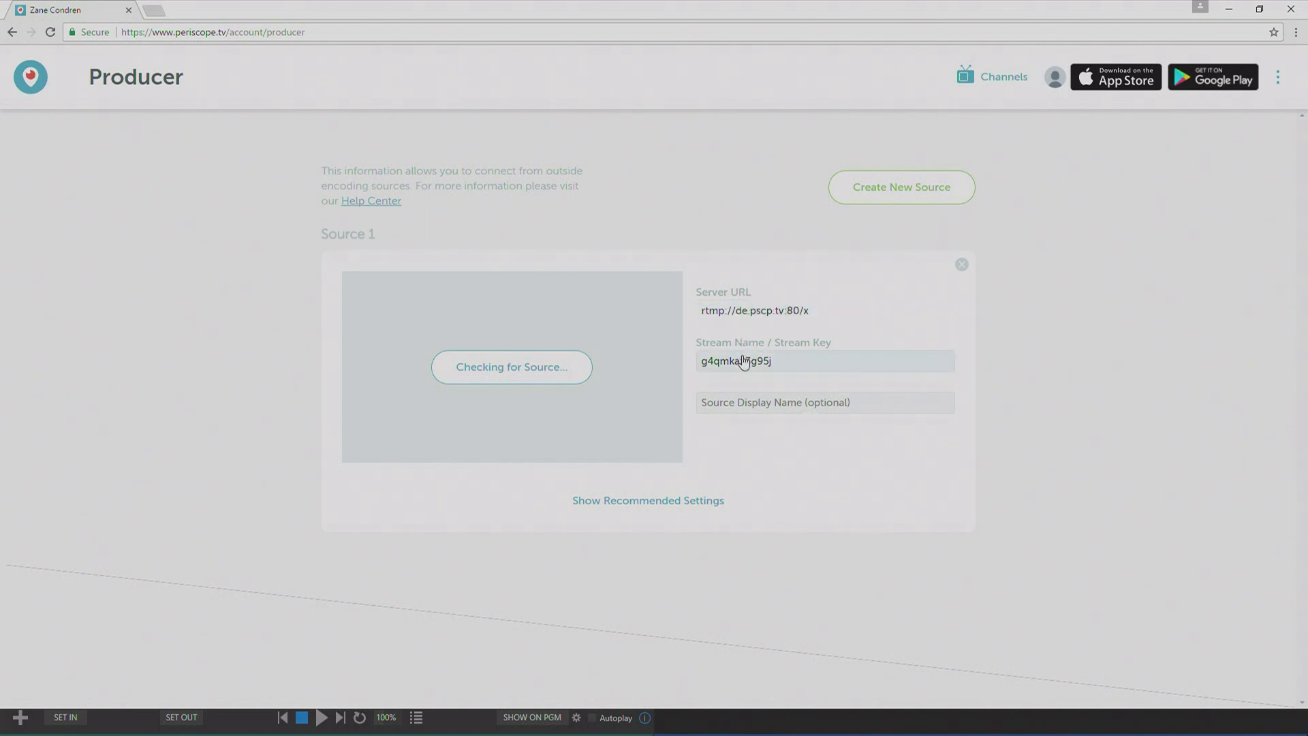
{"action": "mouse_move", "coordinate": [824, 310]}
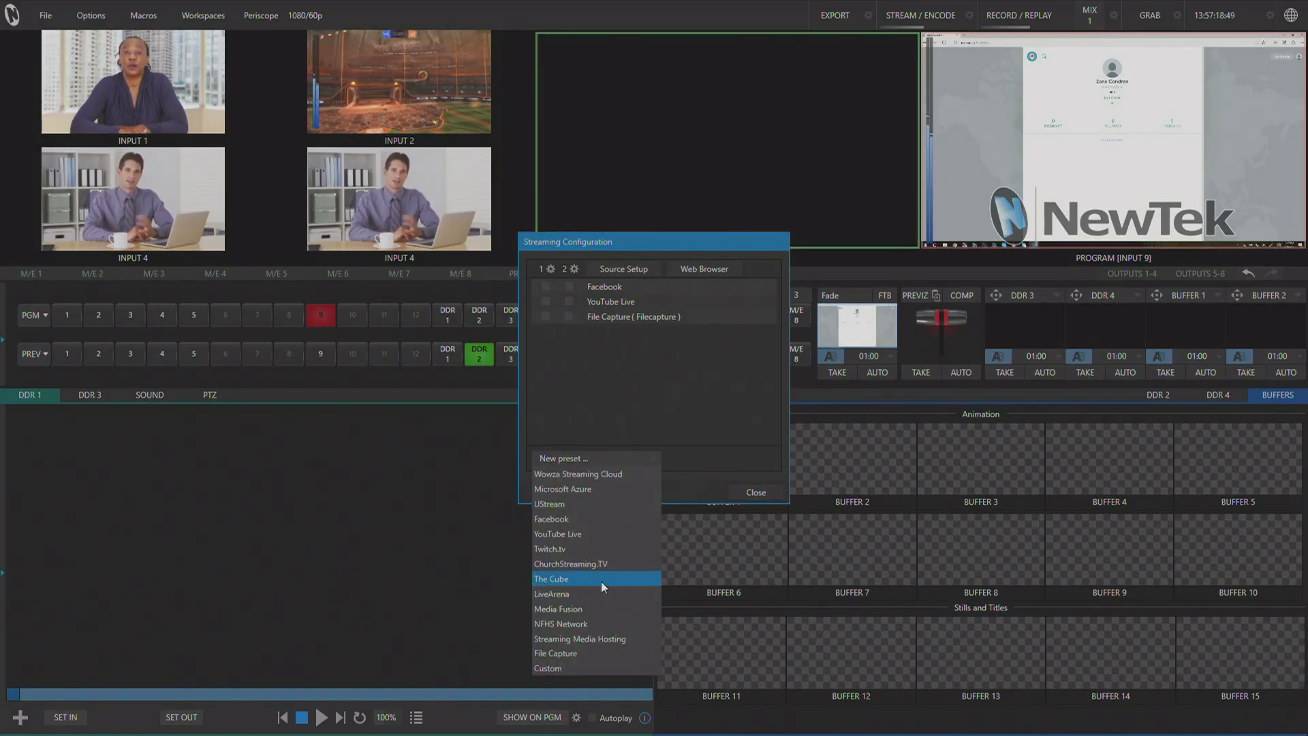
{"action": "mouse_move", "coordinate": [590, 639]}
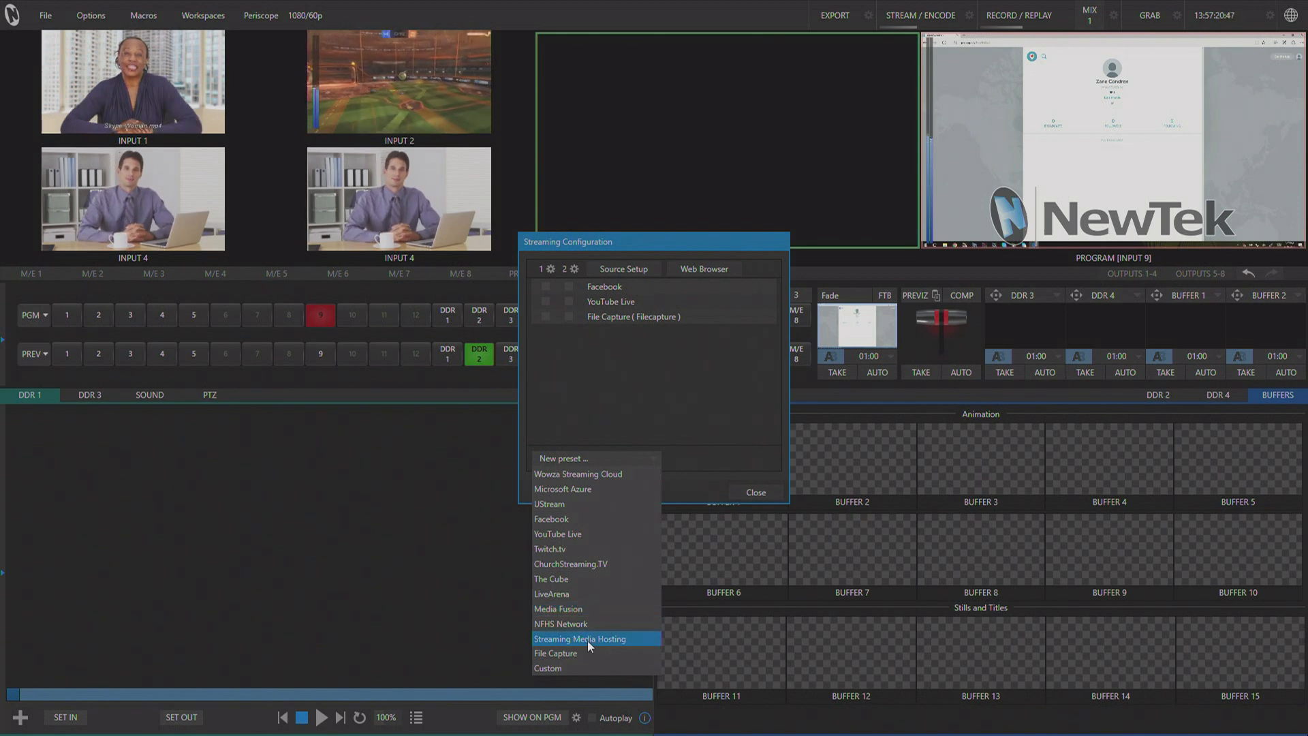
{"action": "mouse_move", "coordinate": [568, 668]}
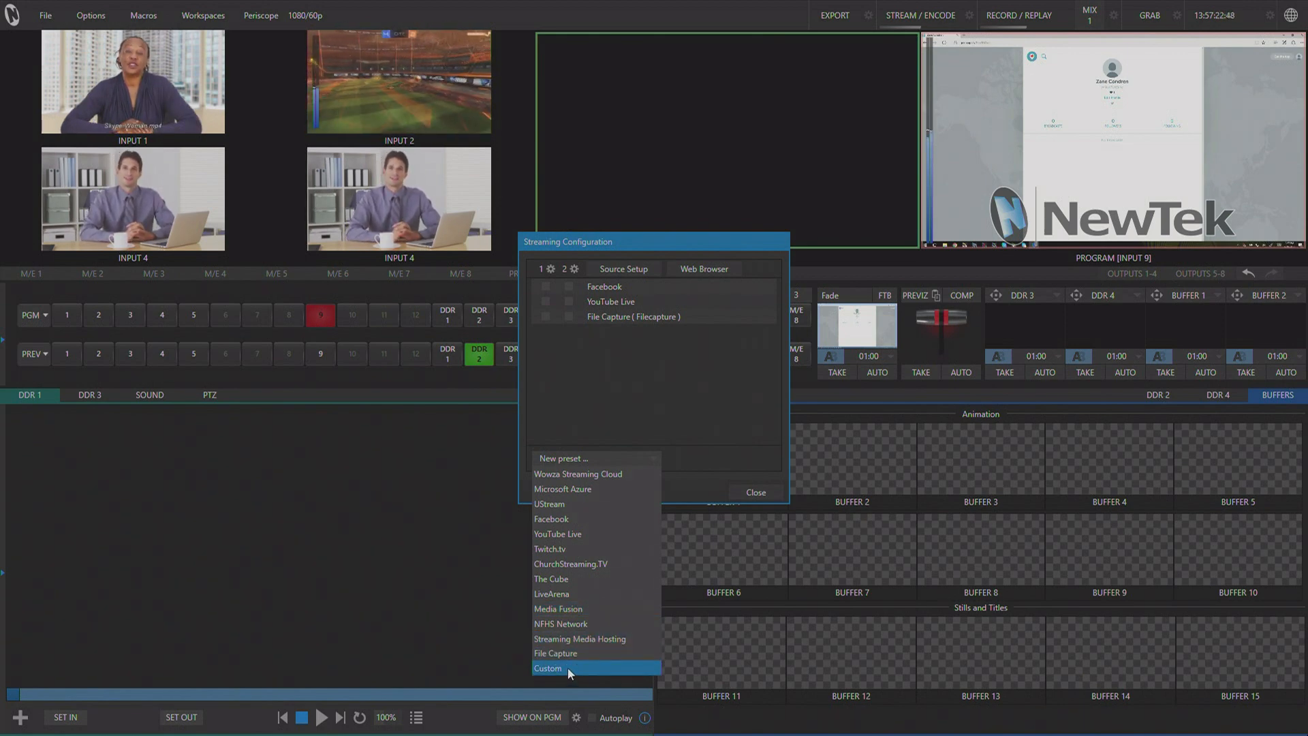
Create a custom streaming preset and rename its connection to Periscope
{"action": "left_click", "coordinate": [548, 668]}
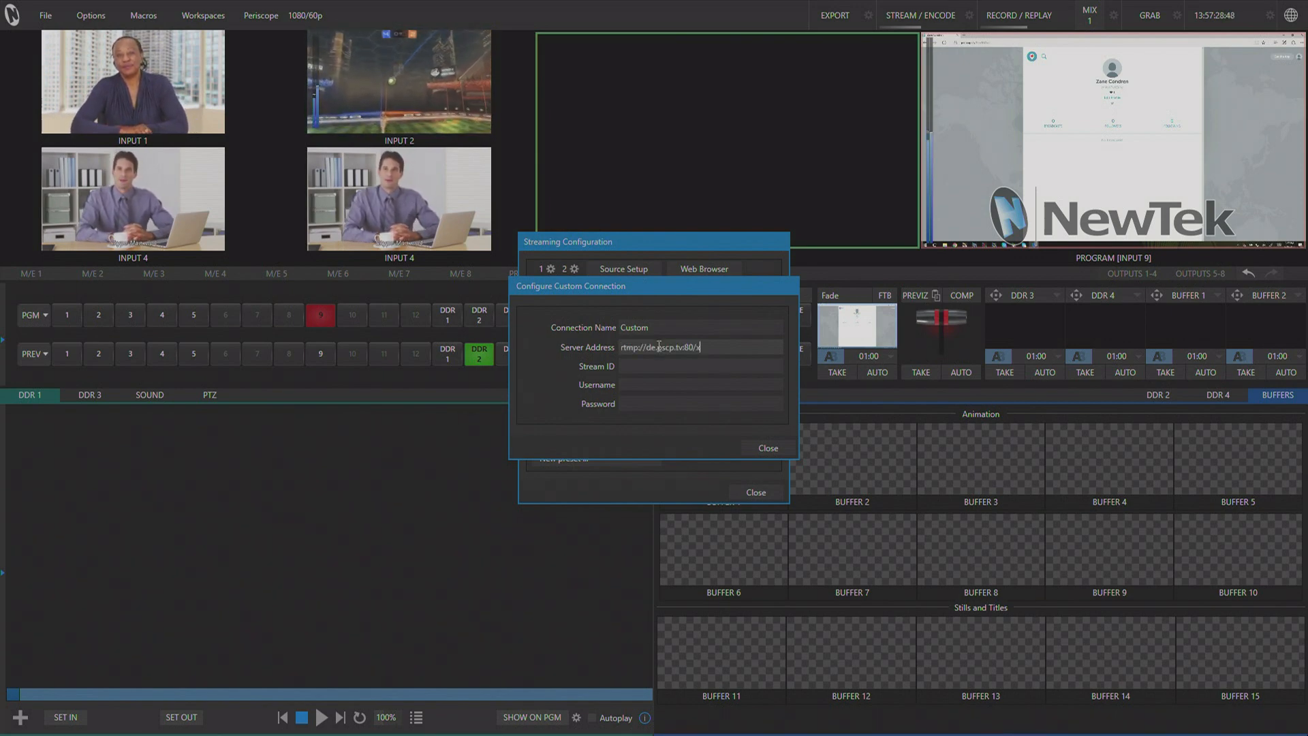
{"action": "double_click", "coordinate": [634, 327]}
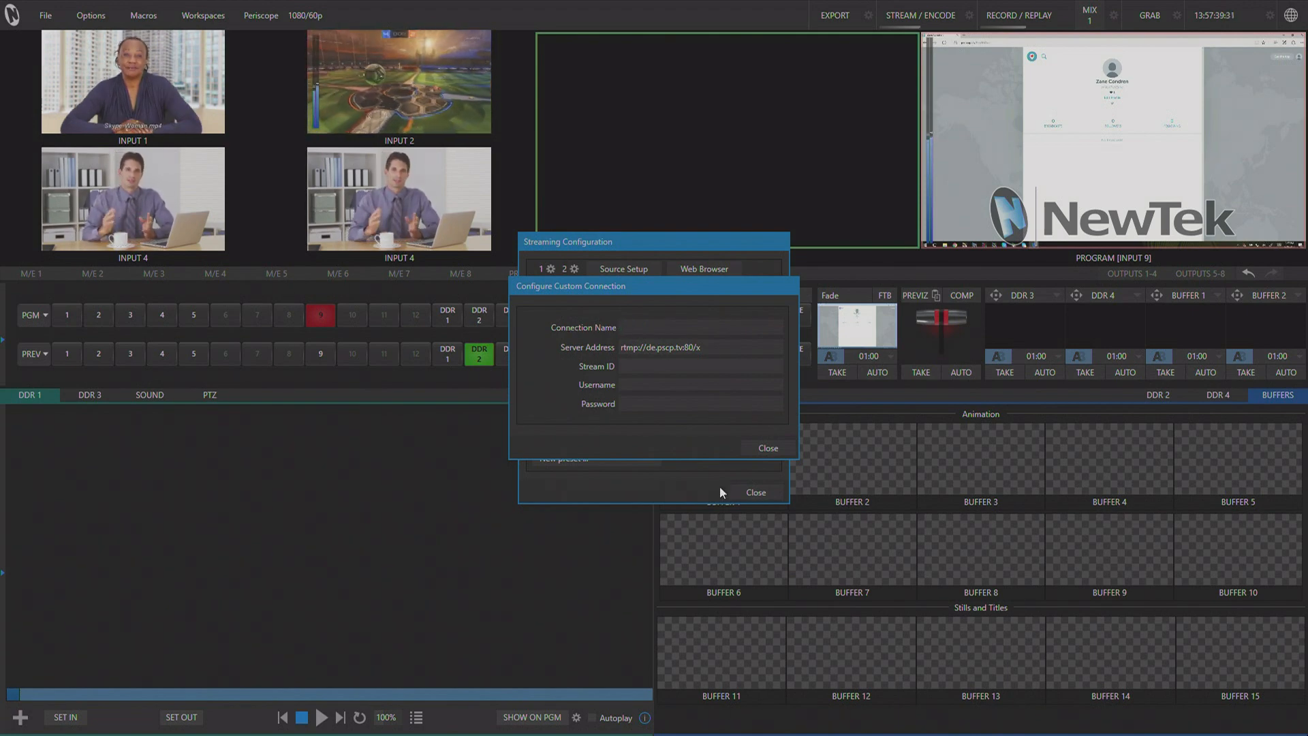
{"action": "type", "text": "Perisco"}
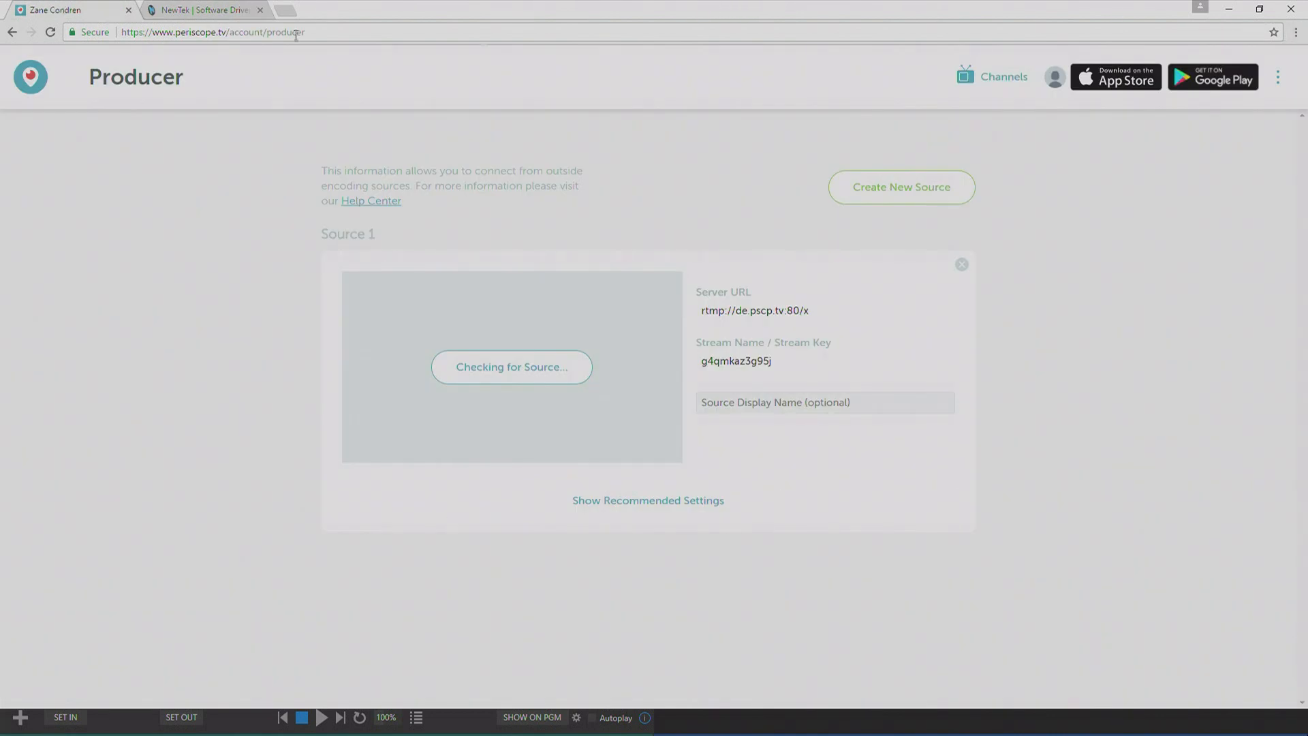
Tick the Periscope preset, review its custom connection address and close the settings
{"action": "triple_click", "coordinate": [735, 360]}
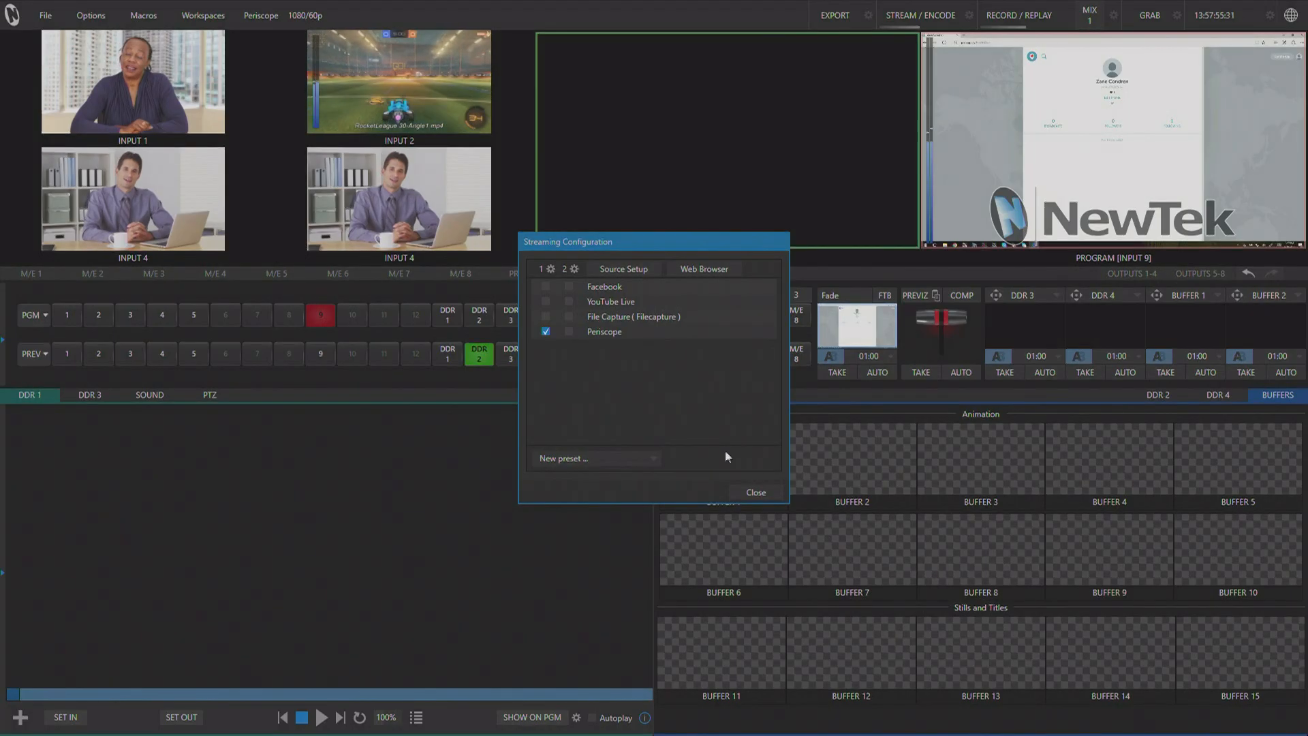
{"action": "left_click", "coordinate": [748, 331]}
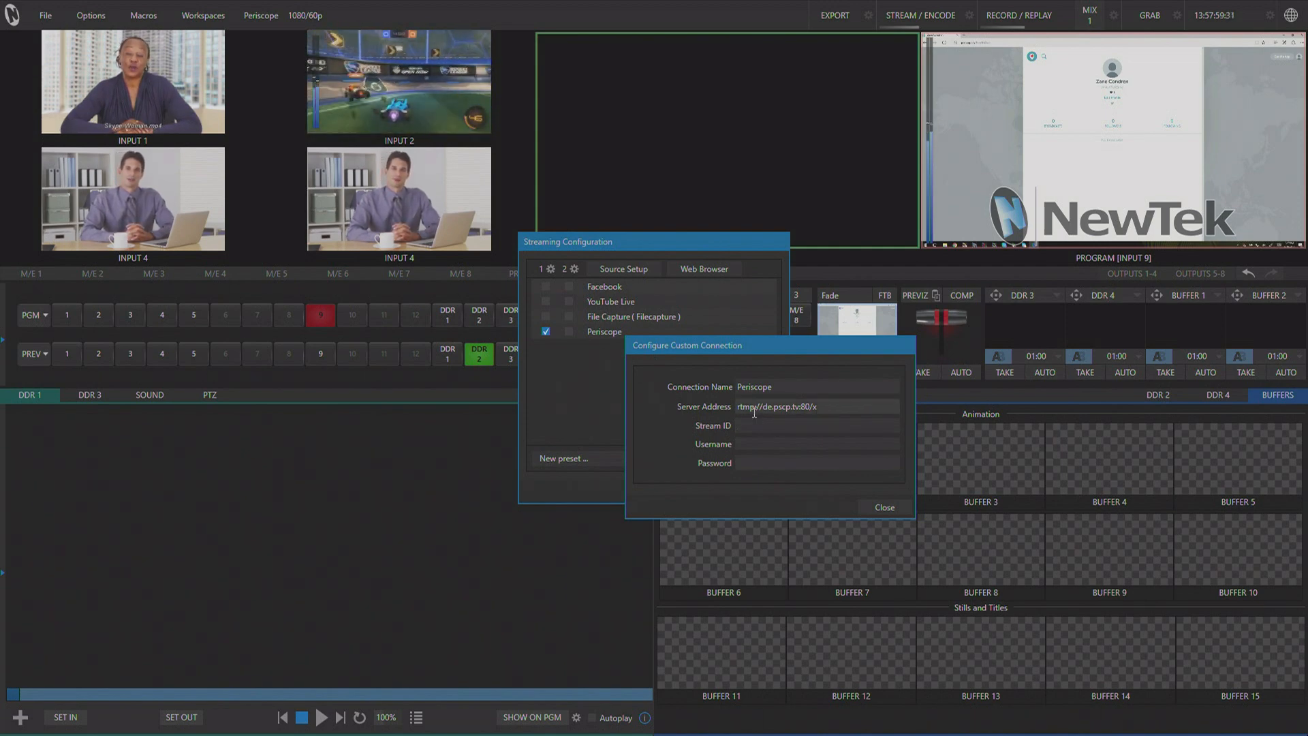
{"action": "left_click", "coordinate": [883, 506]}
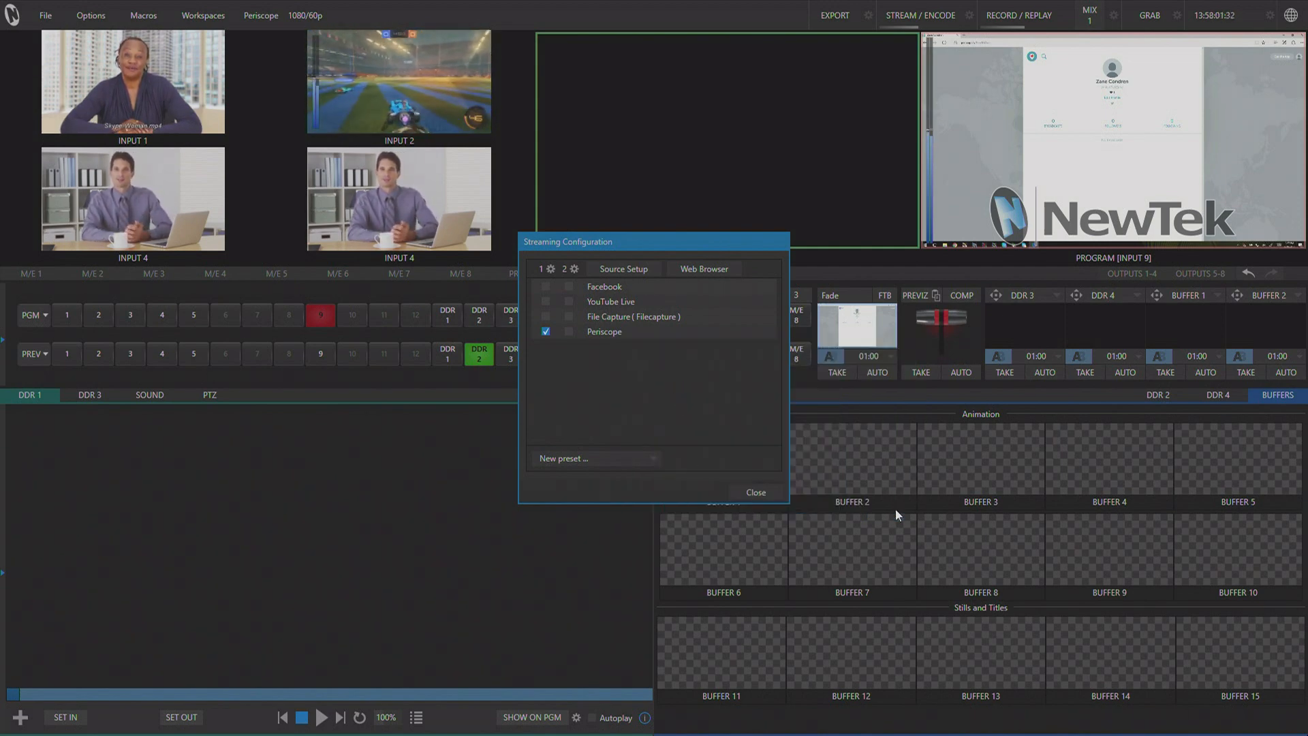
{"action": "mouse_move", "coordinate": [687, 341]}
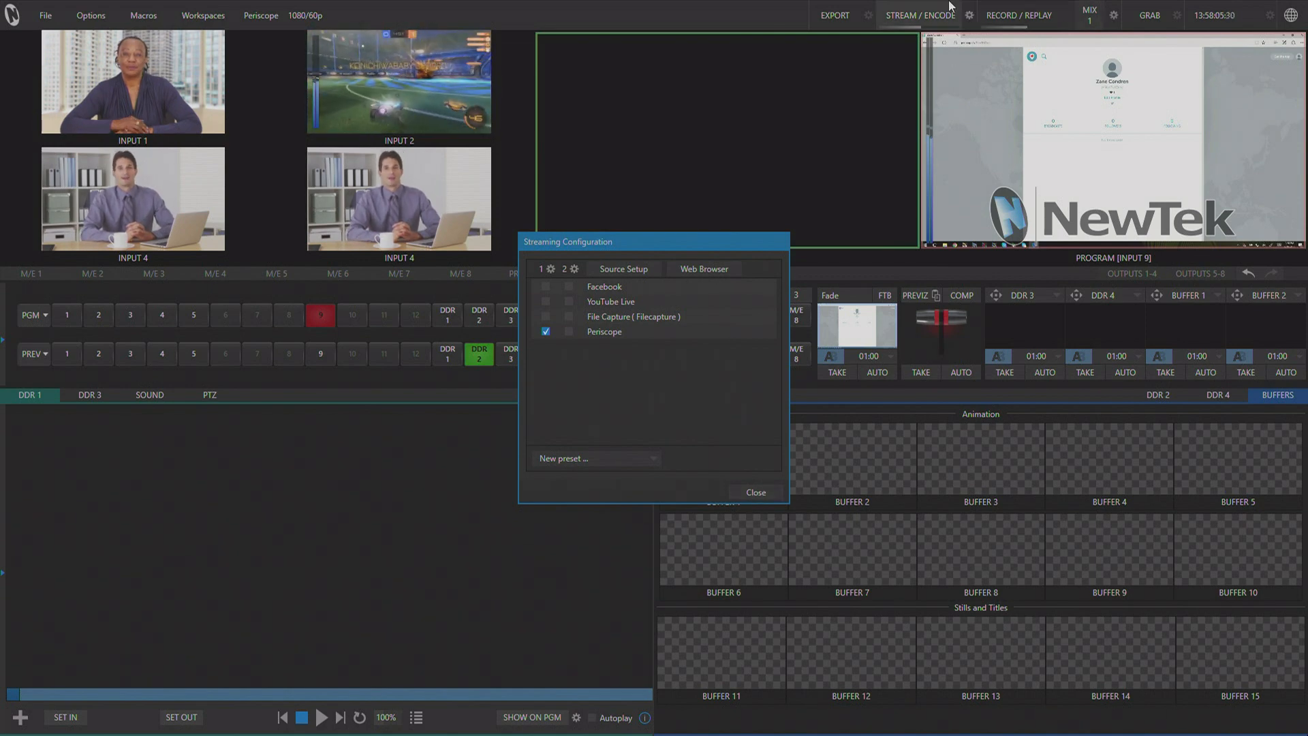
Start streaming to Periscope and read the Source 1 errors panel on the Producer page
{"action": "left_click", "coordinate": [918, 13]}
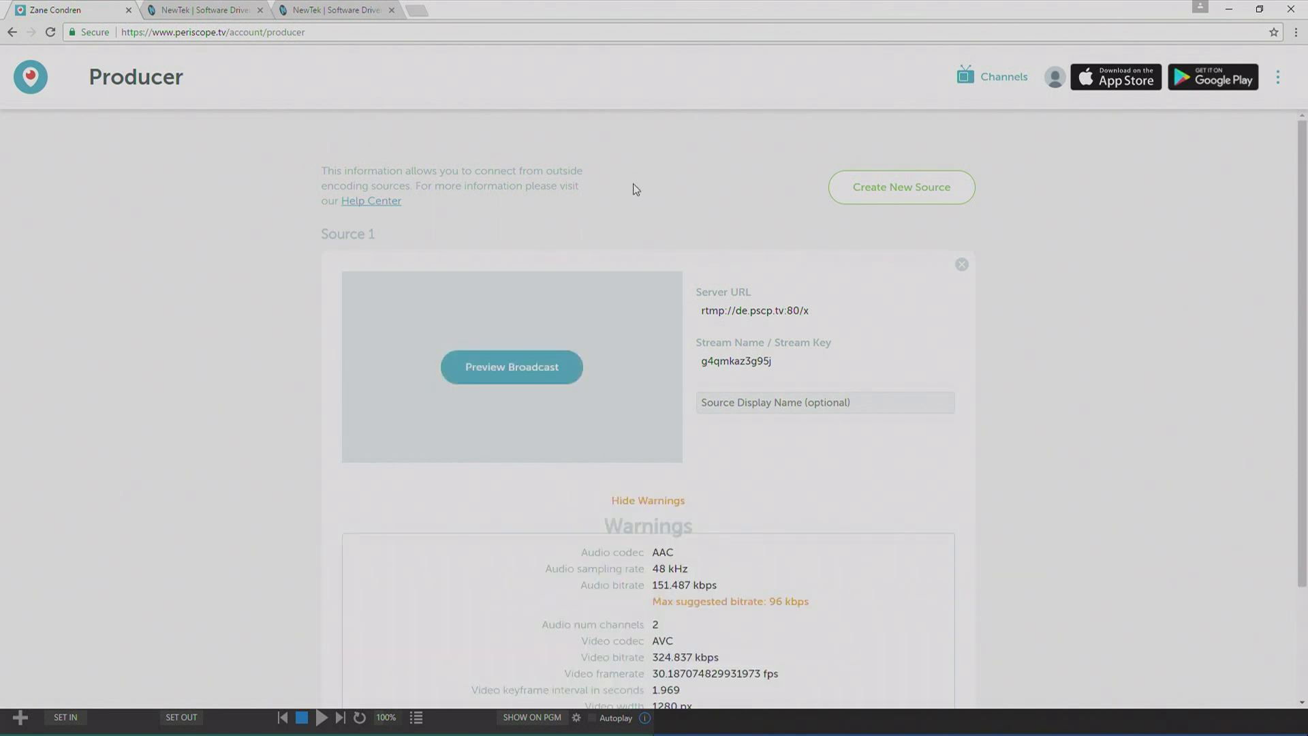
{"action": "scroll", "scroll_direction": "down", "scroll_amount": 3}
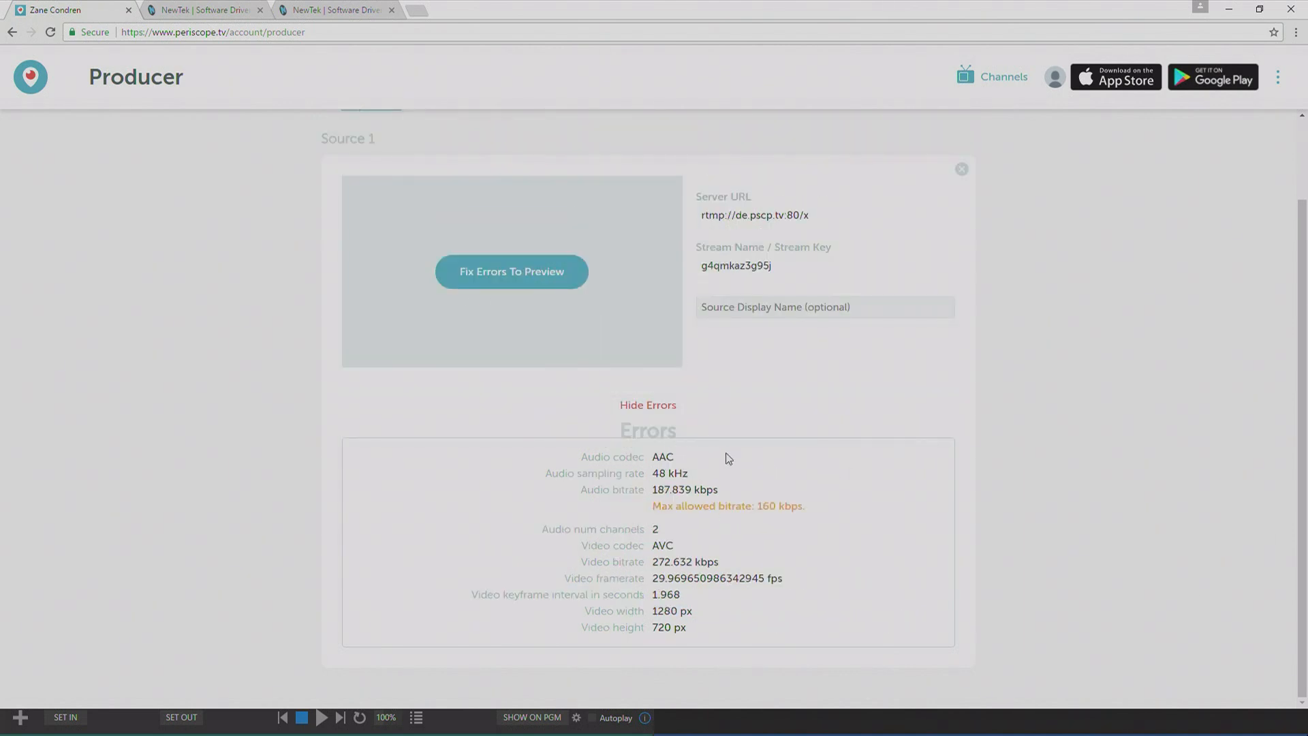
{"action": "mouse_move", "coordinate": [754, 503]}
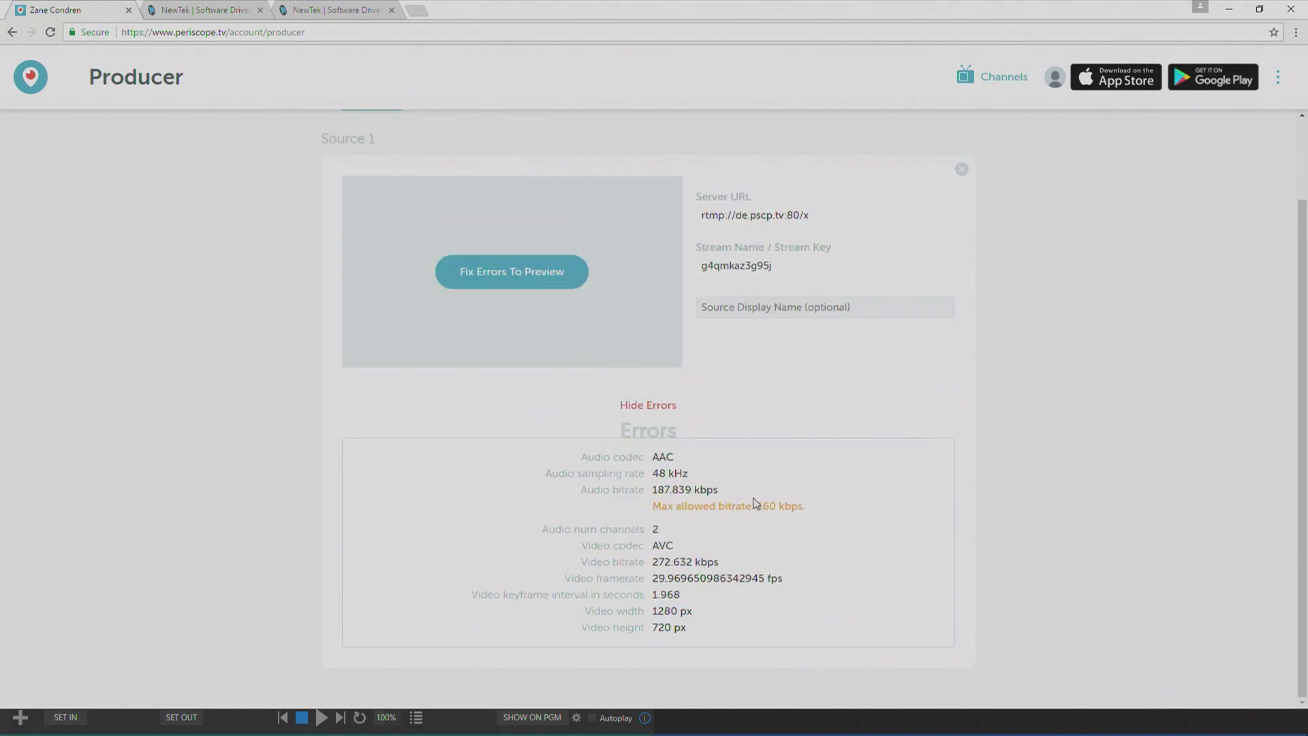
{"action": "mouse_move", "coordinate": [734, 451]}
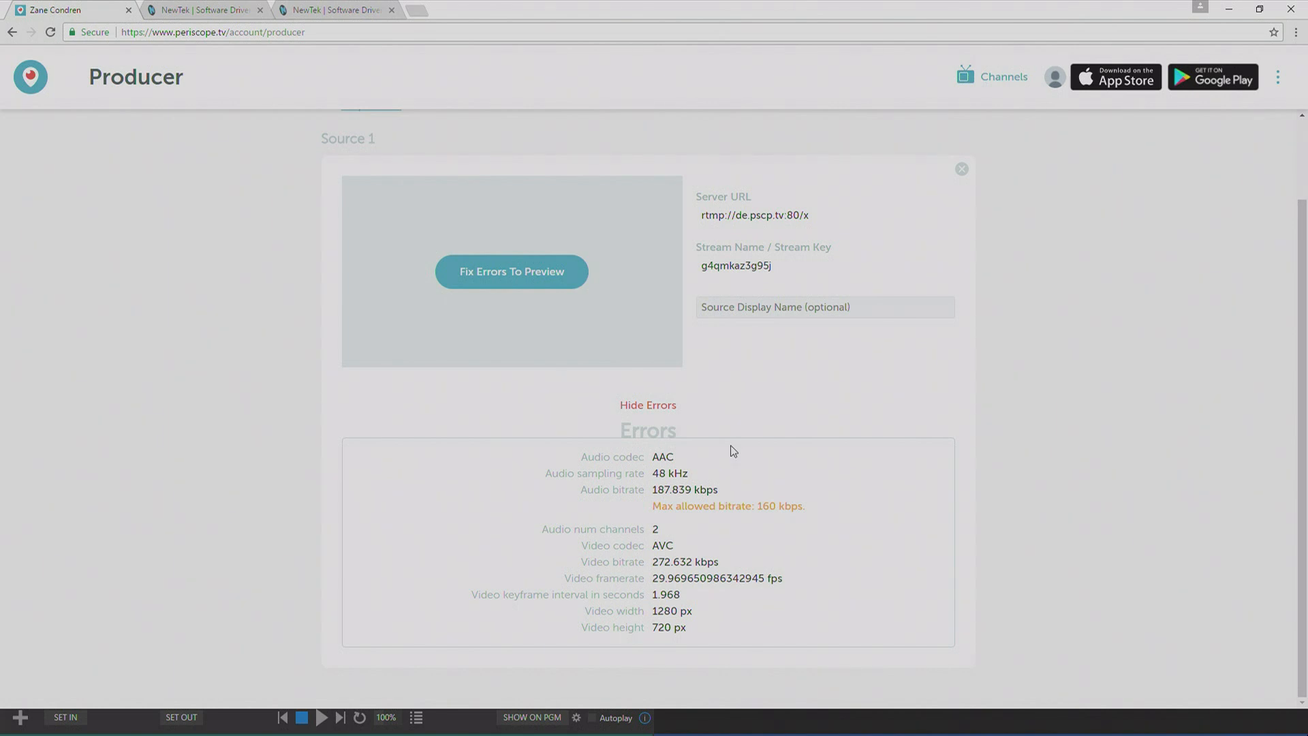
{"action": "mouse_move", "coordinate": [687, 510]}
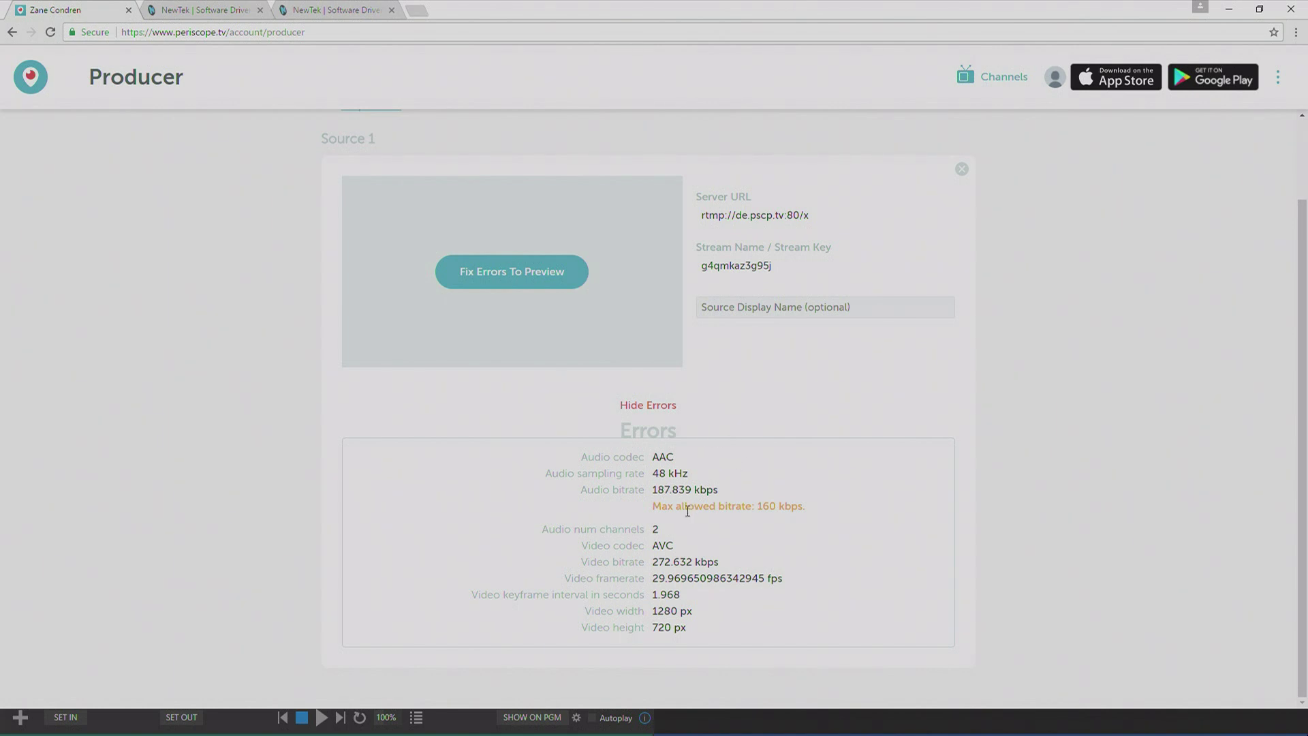
{"action": "mouse_move", "coordinate": [768, 520]}
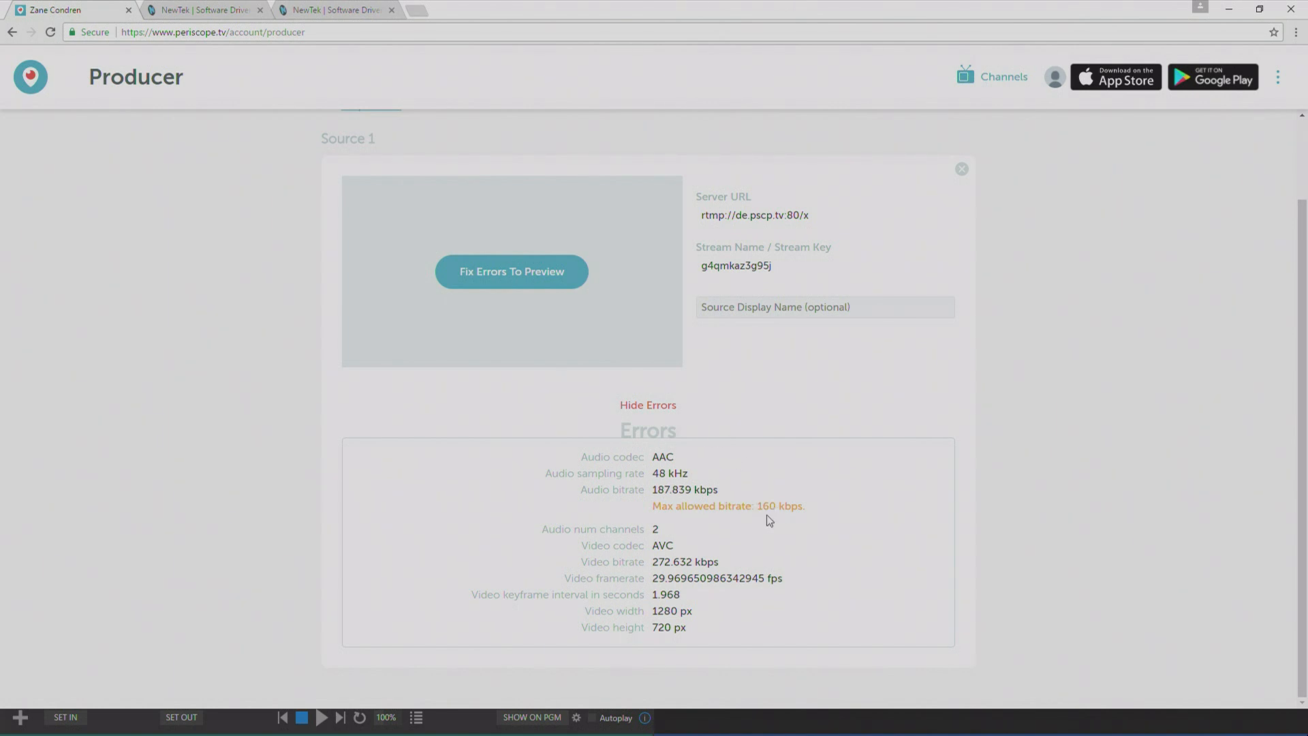
{"action": "mouse_move", "coordinate": [1132, 147]}
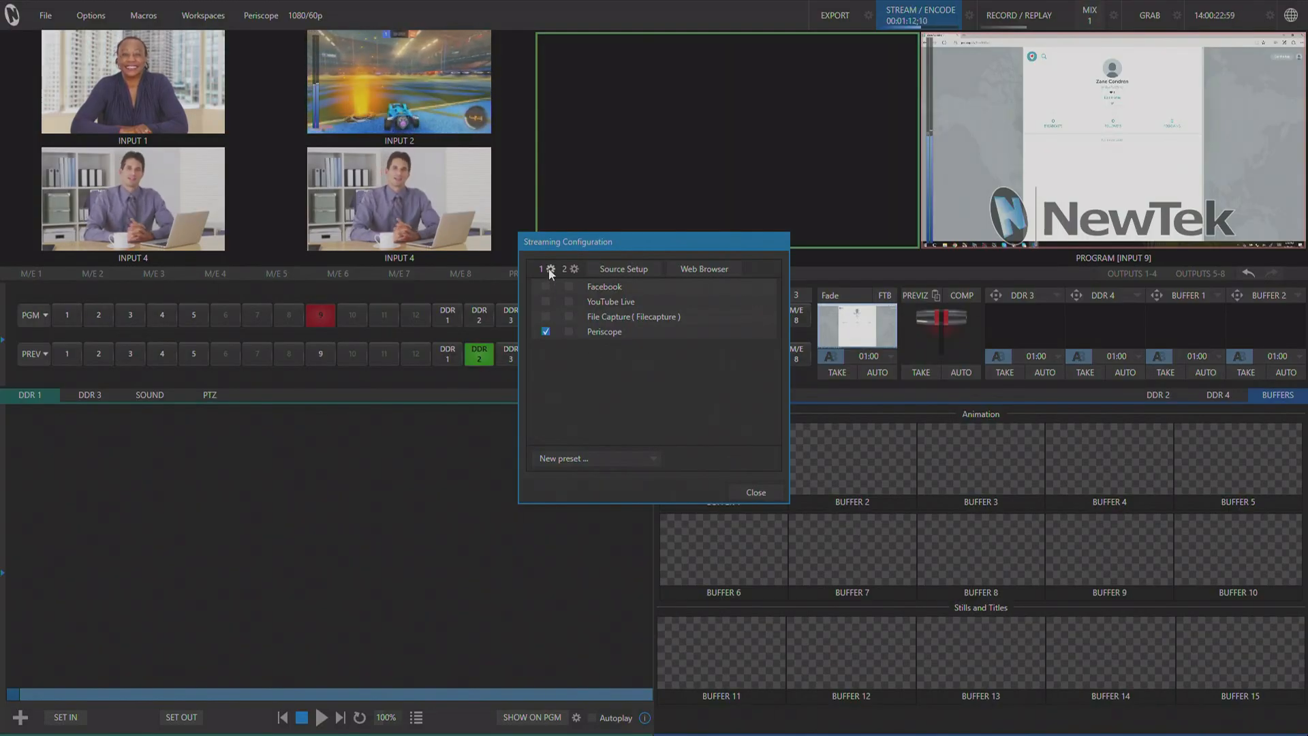
Set the encoder to 96 kbps audio, 960x540 resolution and 1920 kbps video, and confirm
{"action": "left_click", "coordinate": [574, 269]}
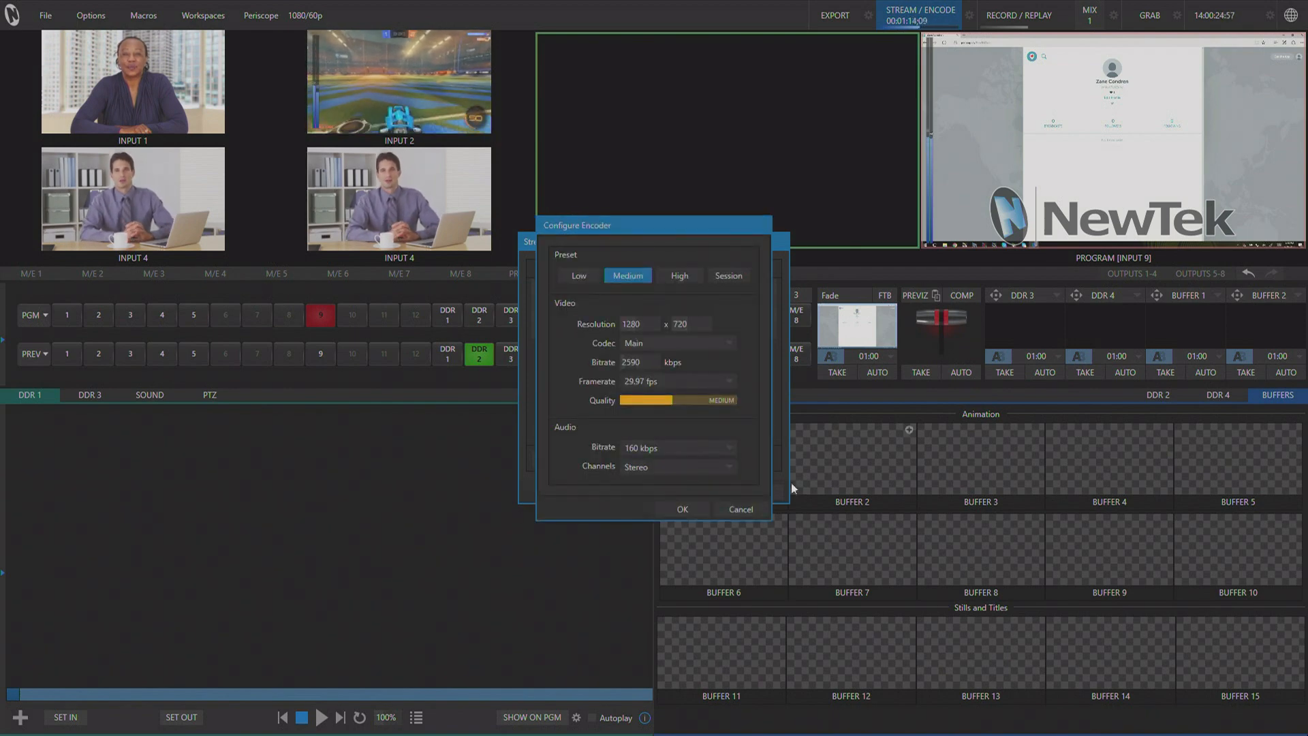
{"action": "left_click", "coordinate": [675, 447]}
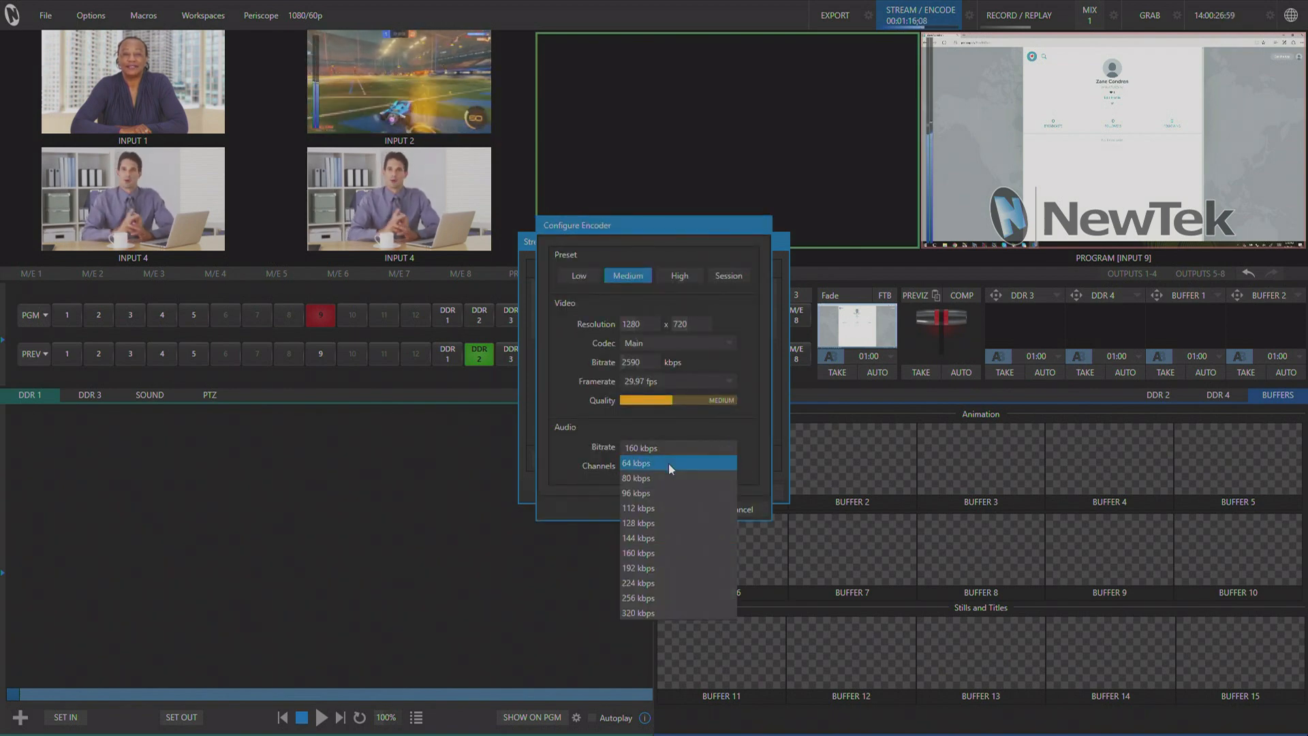
{"action": "left_click", "coordinate": [636, 493]}
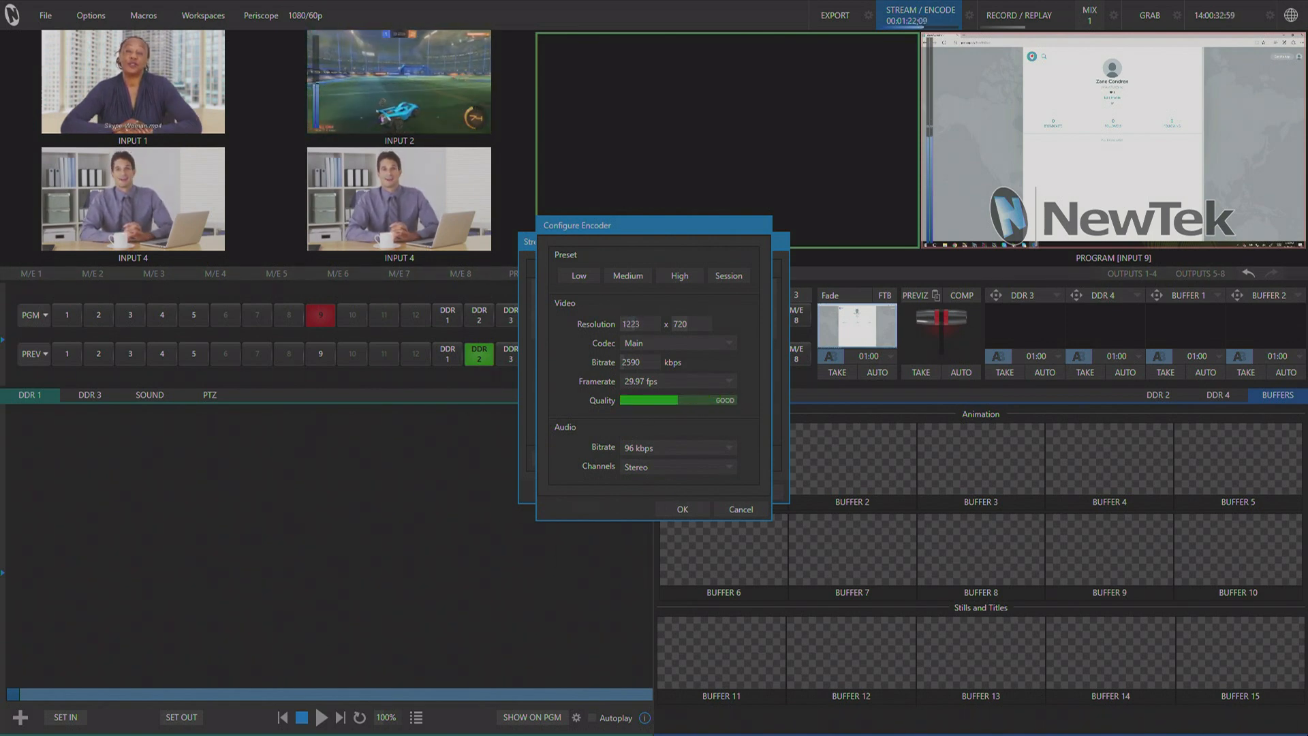
{"action": "left_click", "coordinate": [638, 325]}
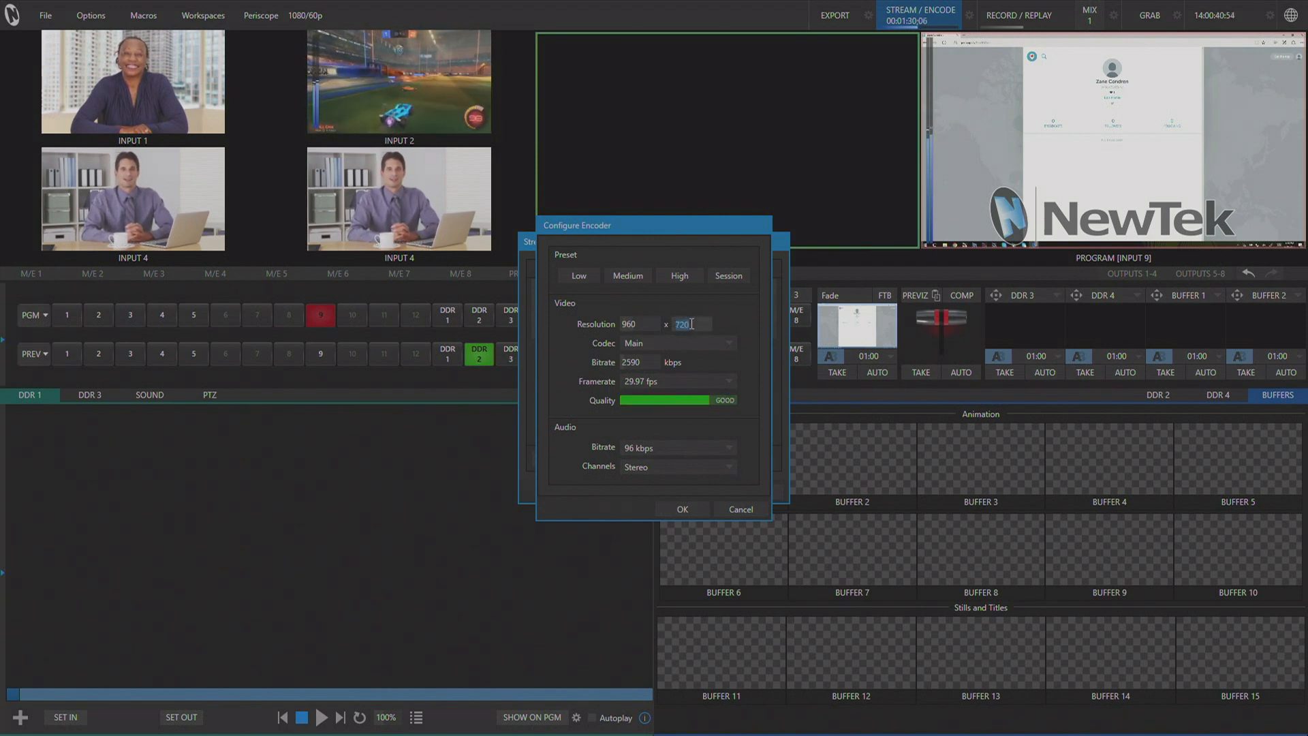
{"action": "type", "text": "540"}
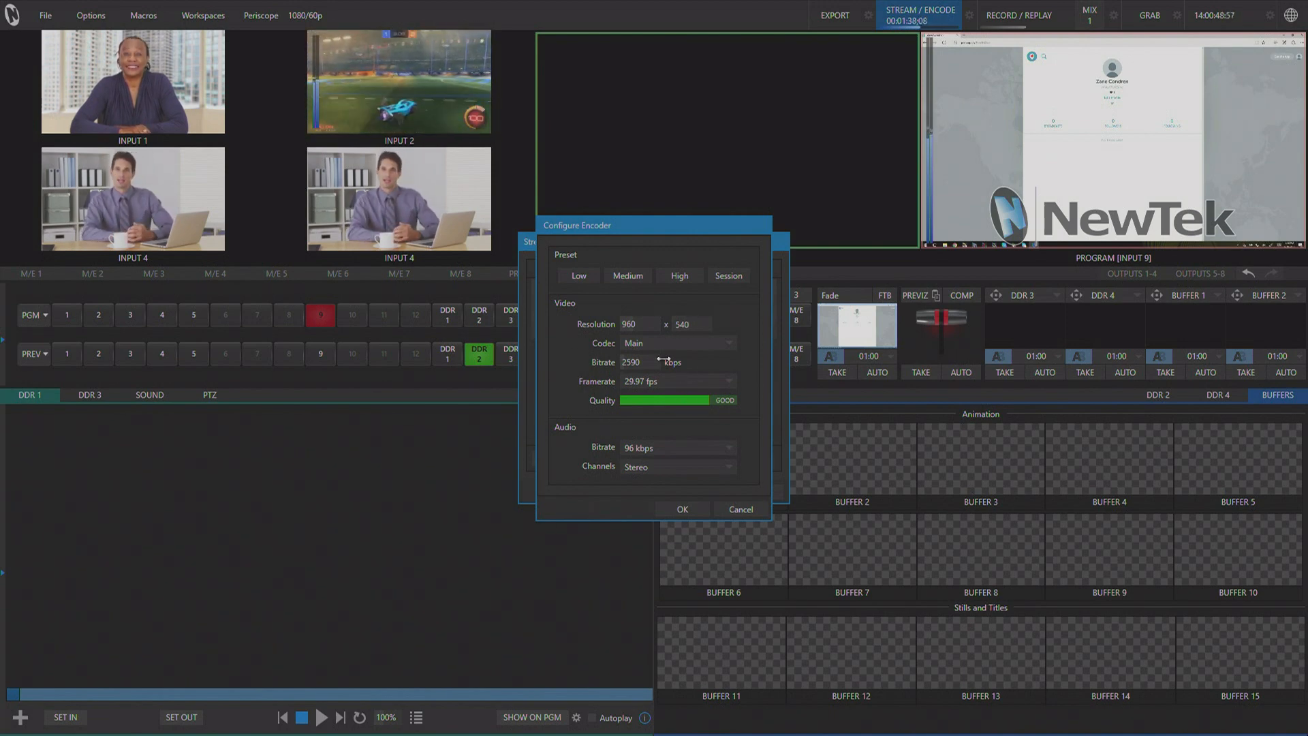
{"action": "left_click", "coordinate": [687, 324]}
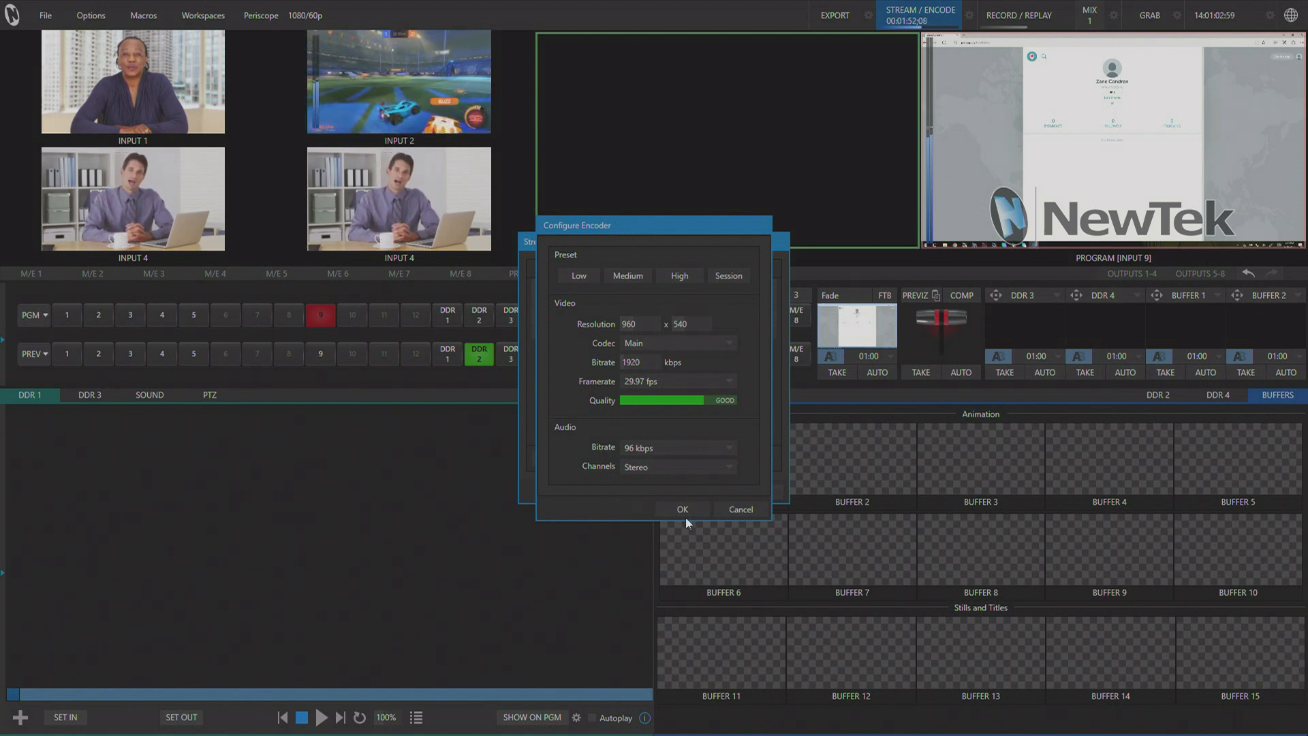
{"action": "left_click", "coordinate": [681, 510]}
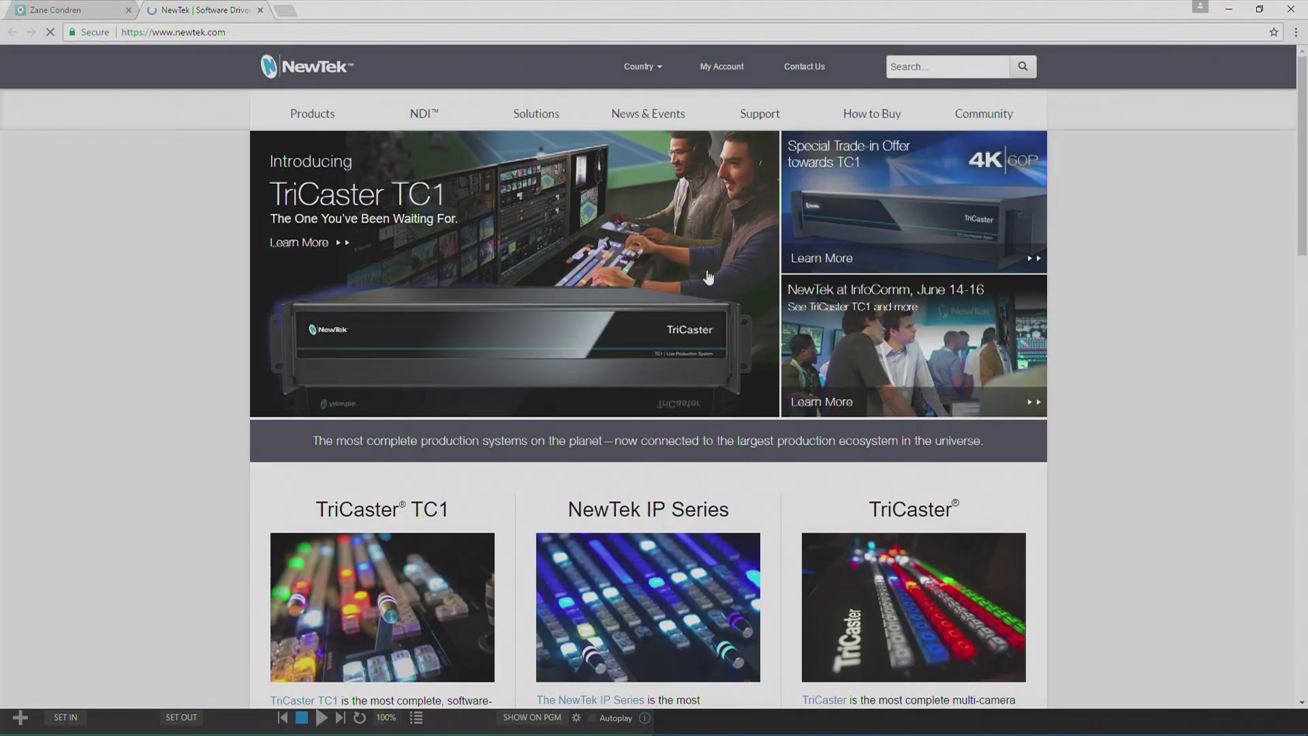
Return to the Periscope Producer page to preview the incoming TriCaster feed
{"action": "left_click", "coordinate": [67, 9]}
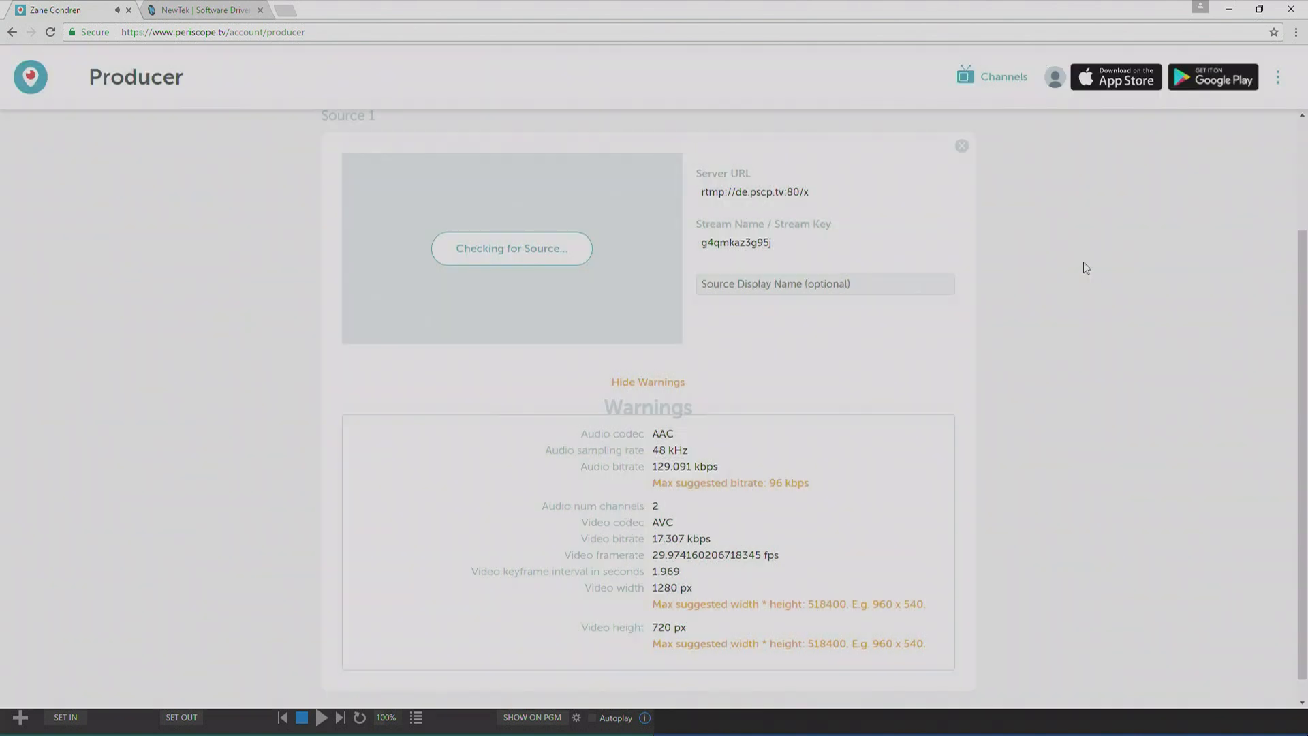
{"action": "mouse_move", "coordinate": [775, 370]}
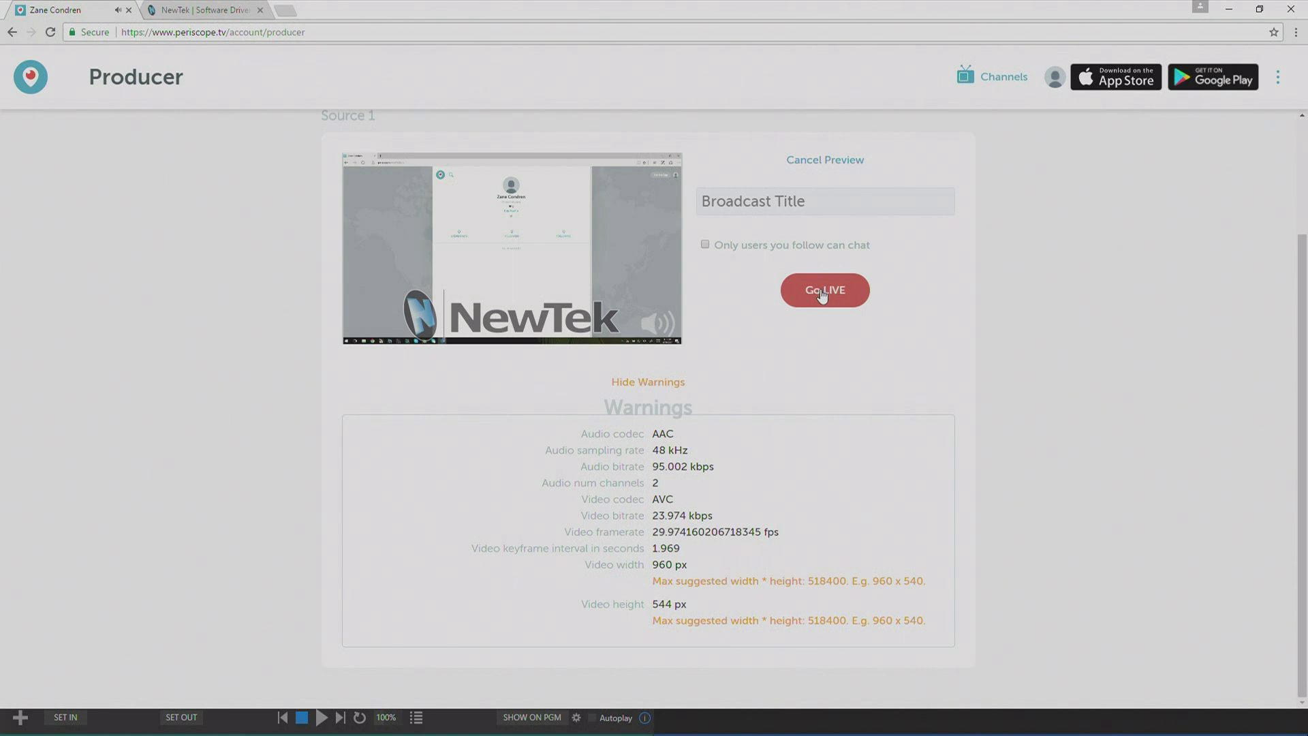
Start the live broadcast and share its link on Twitter via Log in and Tweet
{"action": "left_click", "coordinate": [823, 289]}
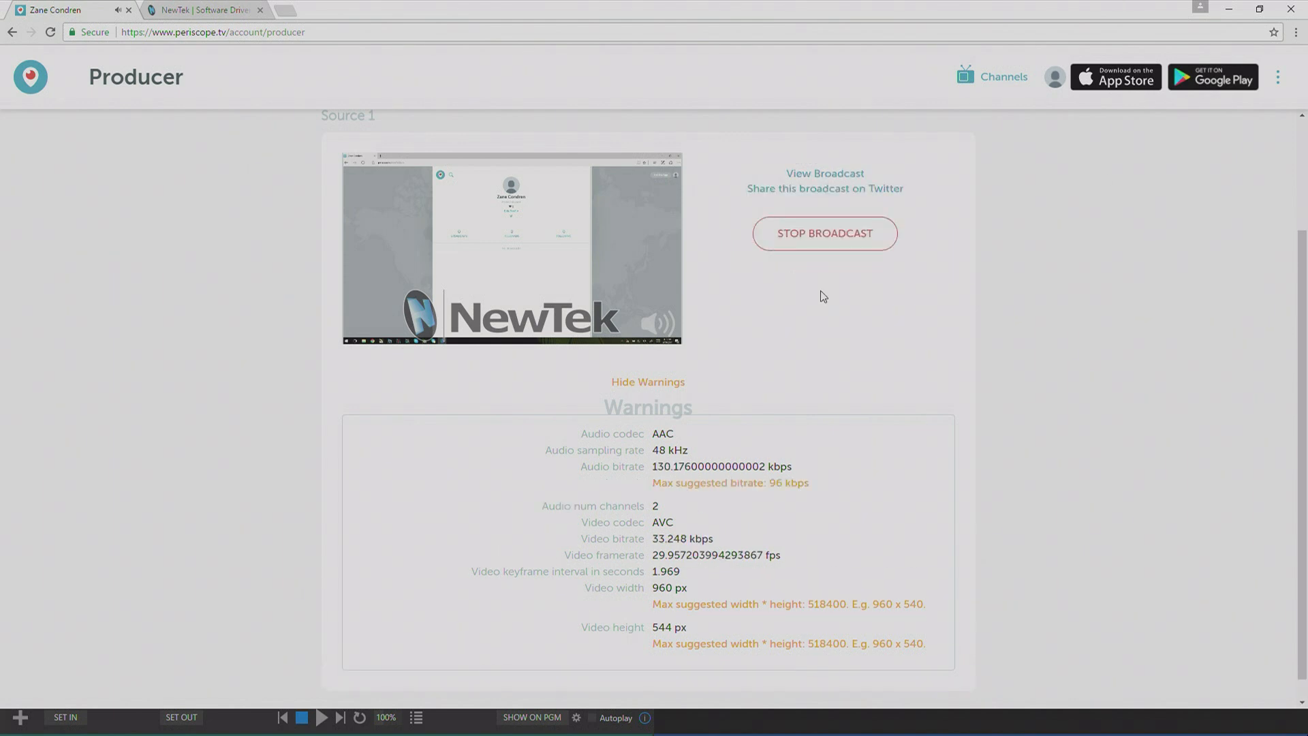
{"action": "mouse_move", "coordinate": [823, 188]}
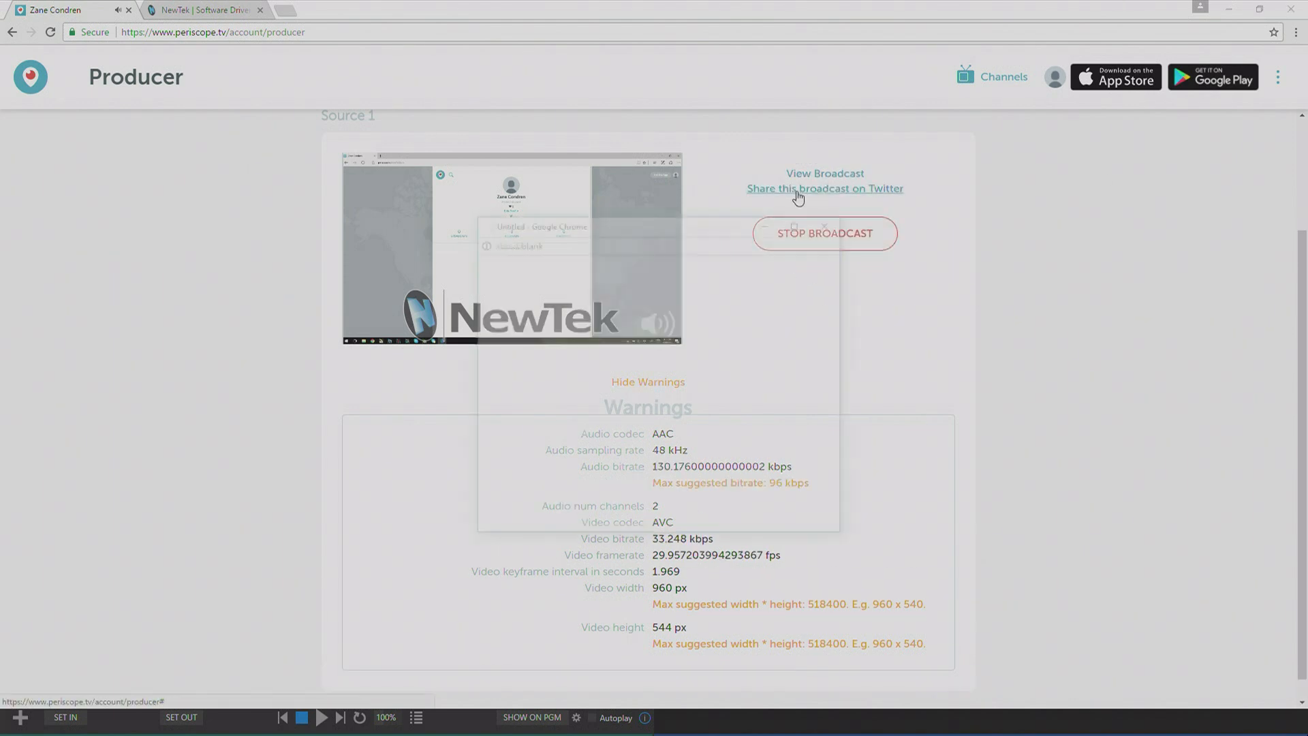
{"action": "left_click", "coordinate": [823, 188]}
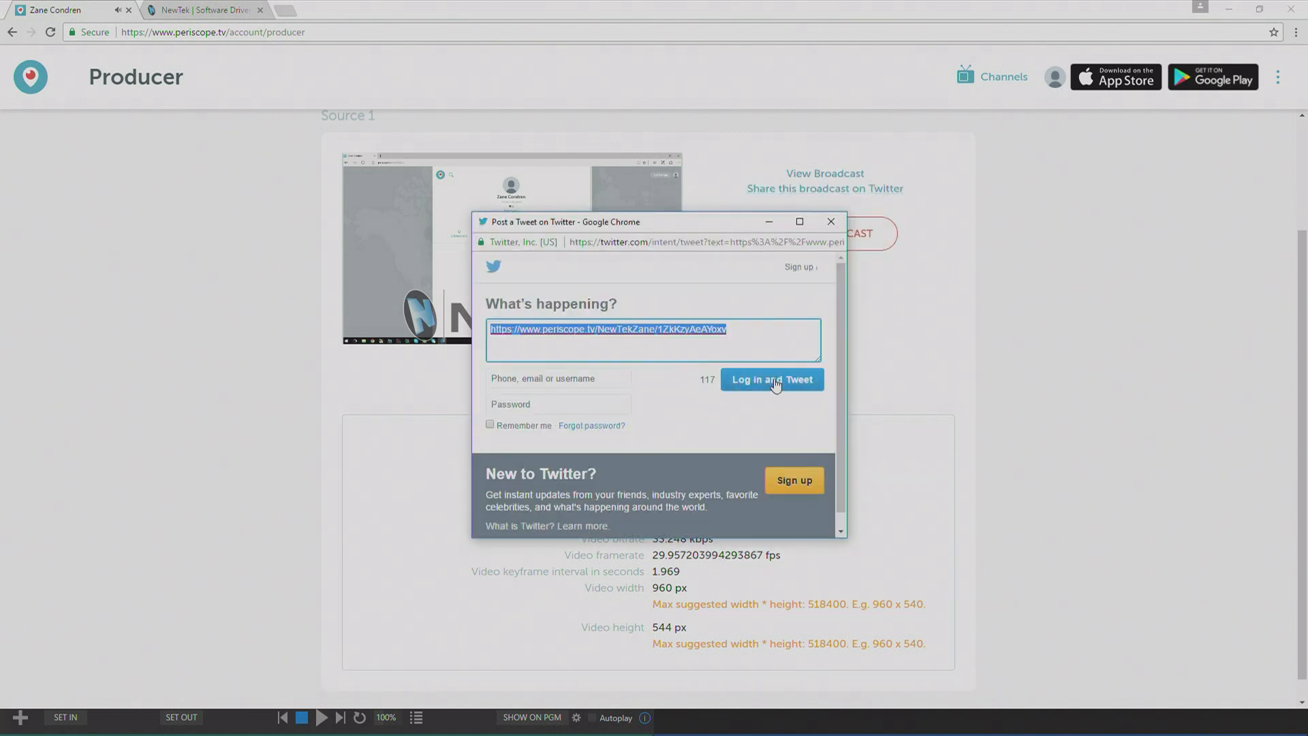
{"action": "left_click", "coordinate": [771, 379]}
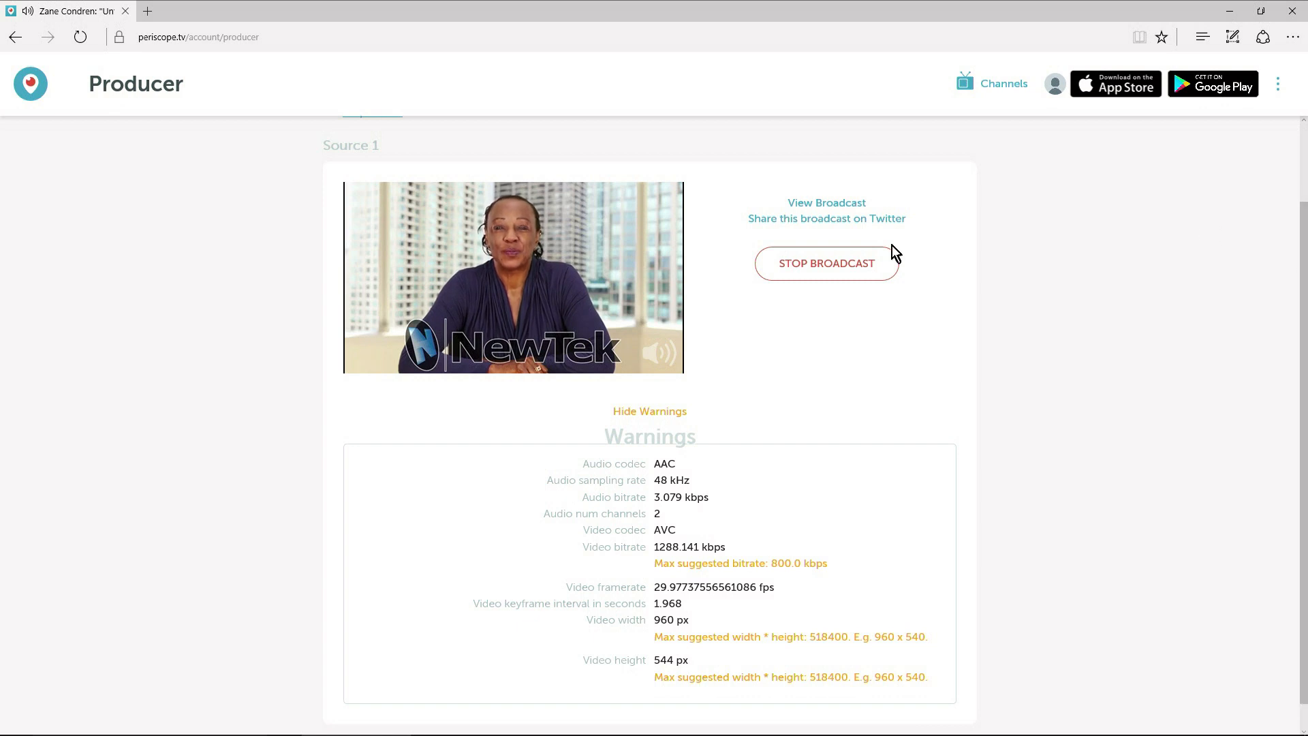
{"action": "mouse_move", "coordinate": [575, 299]}
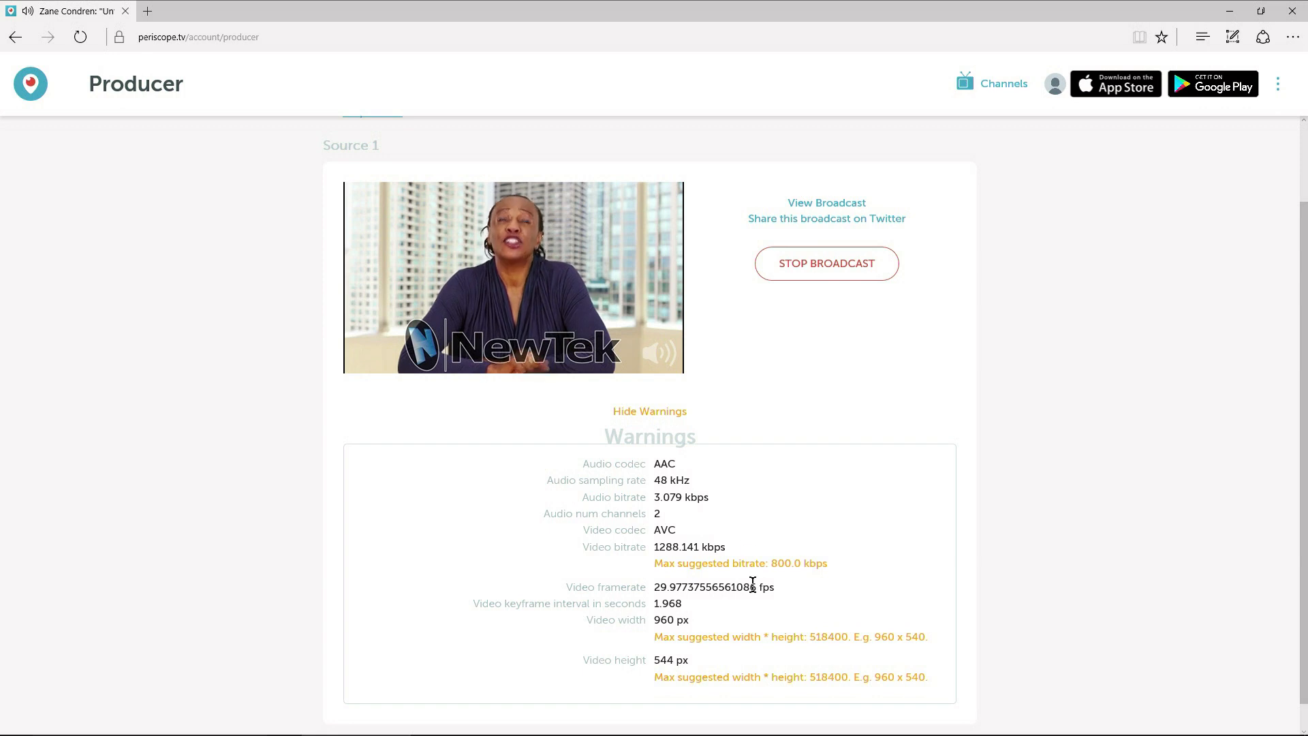
{"action": "mouse_move", "coordinate": [778, 492]}
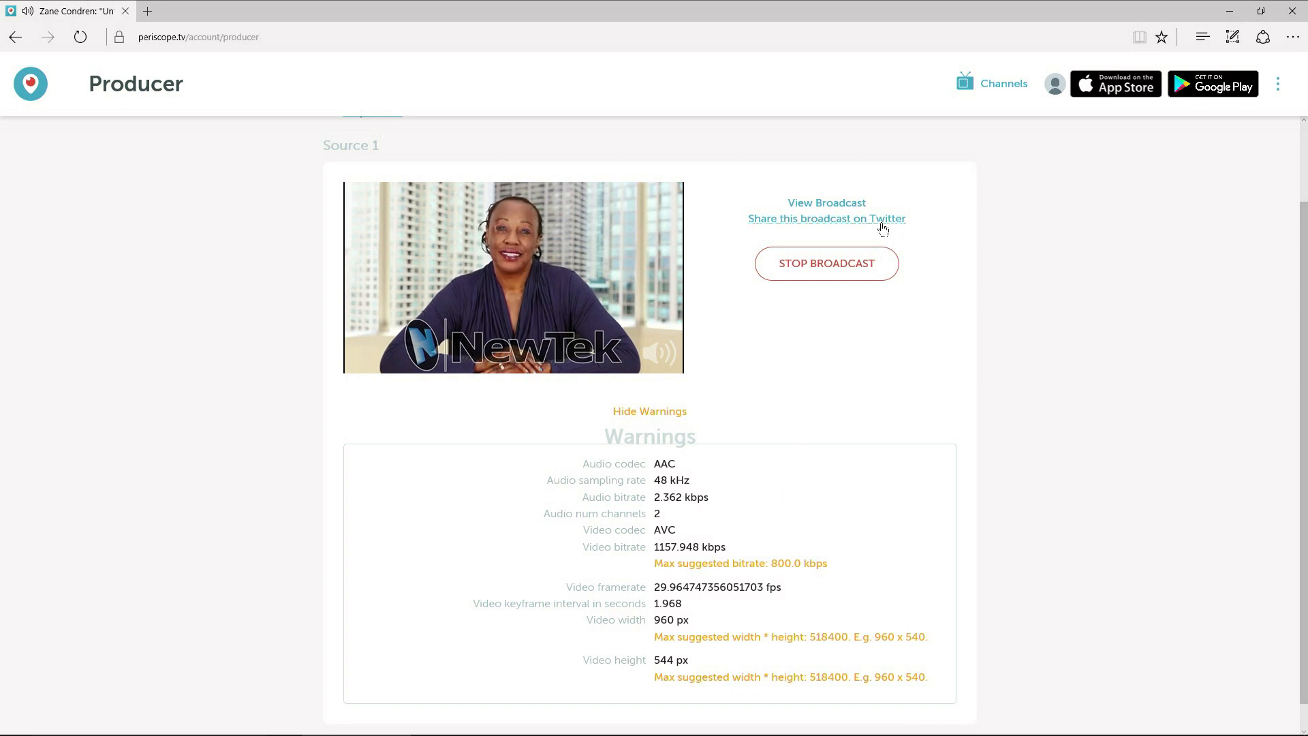
{"action": "left_click", "coordinate": [284, 11]}
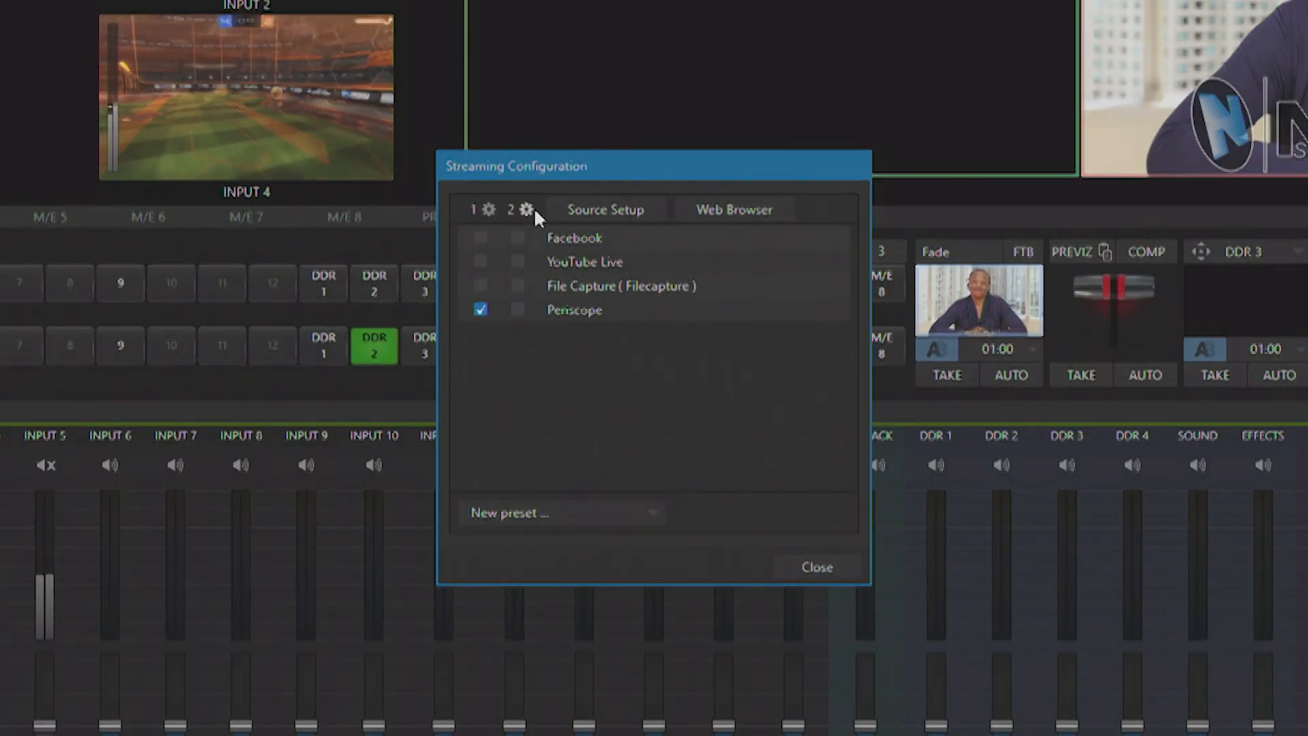
Apply the High preset to encoder 2 (1920x1080, 4308 kbps video, 192 kbps audio) and close its settings
{"action": "left_click", "coordinate": [526, 210]}
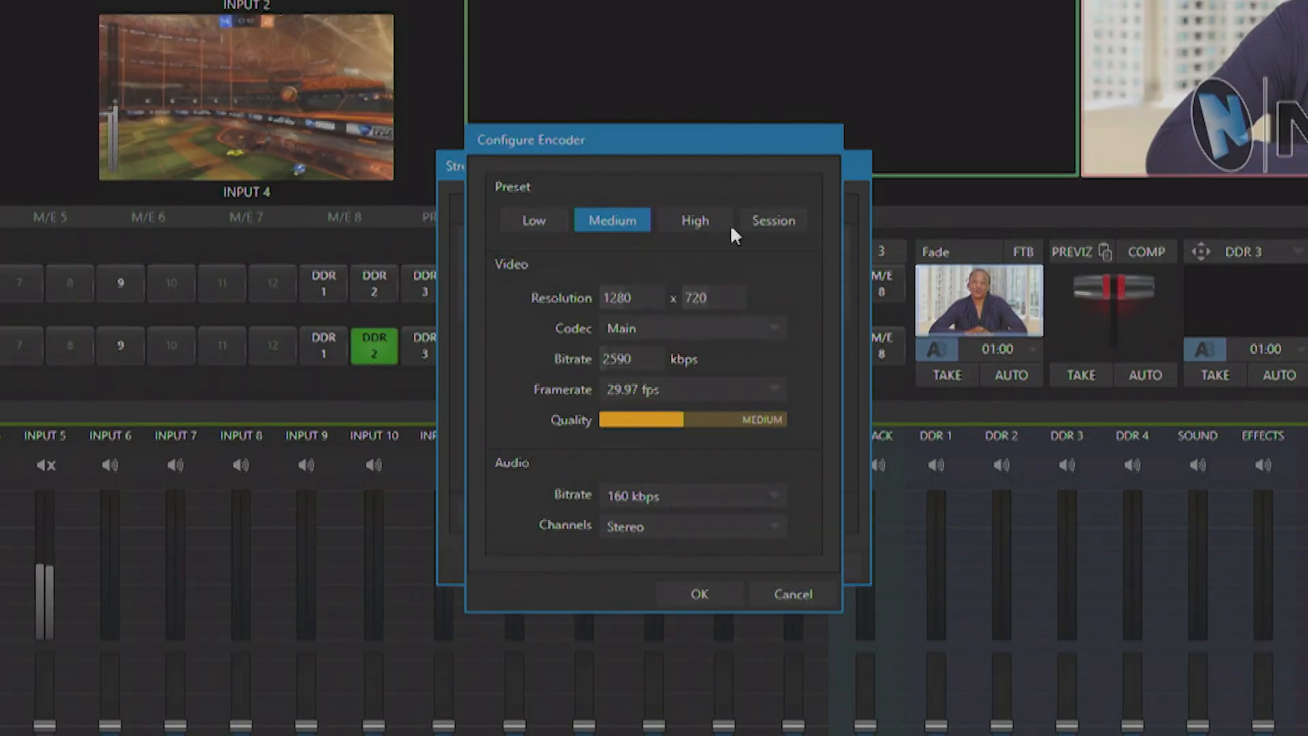
{"action": "mouse_move", "coordinate": [742, 294]}
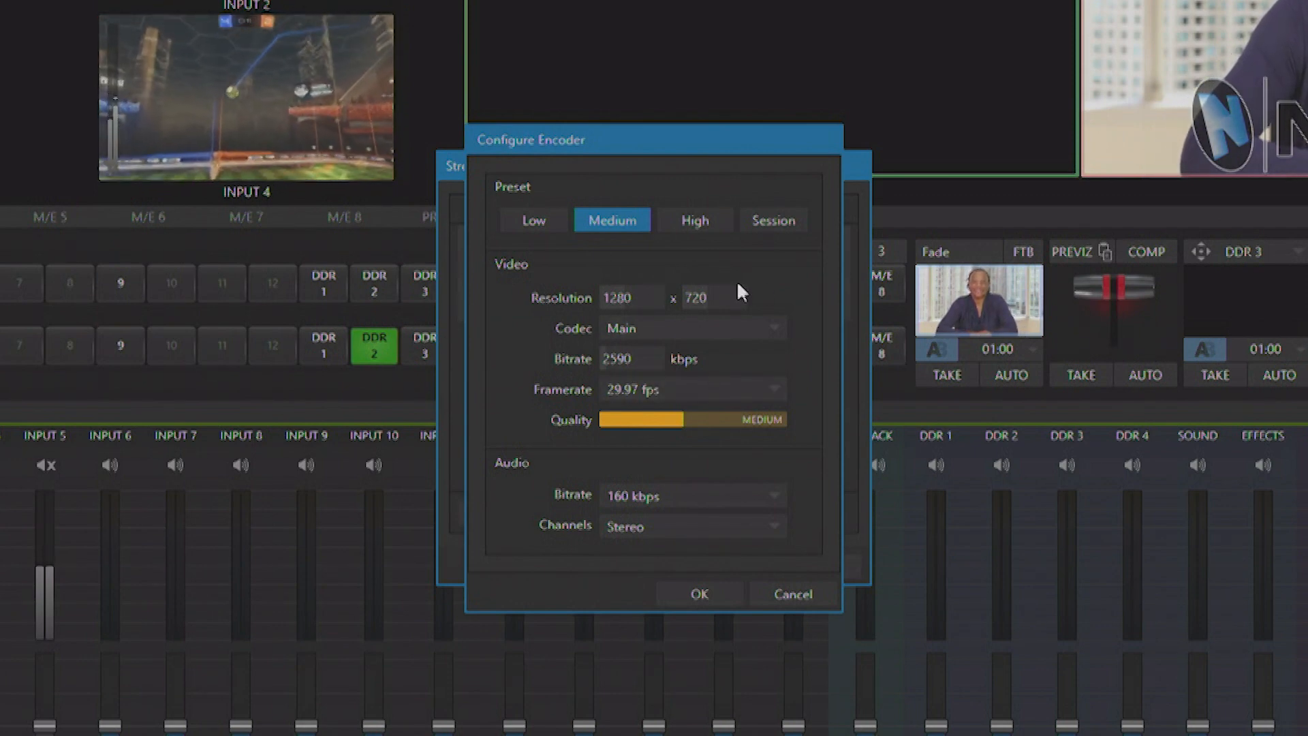
{"action": "mouse_move", "coordinate": [676, 325]}
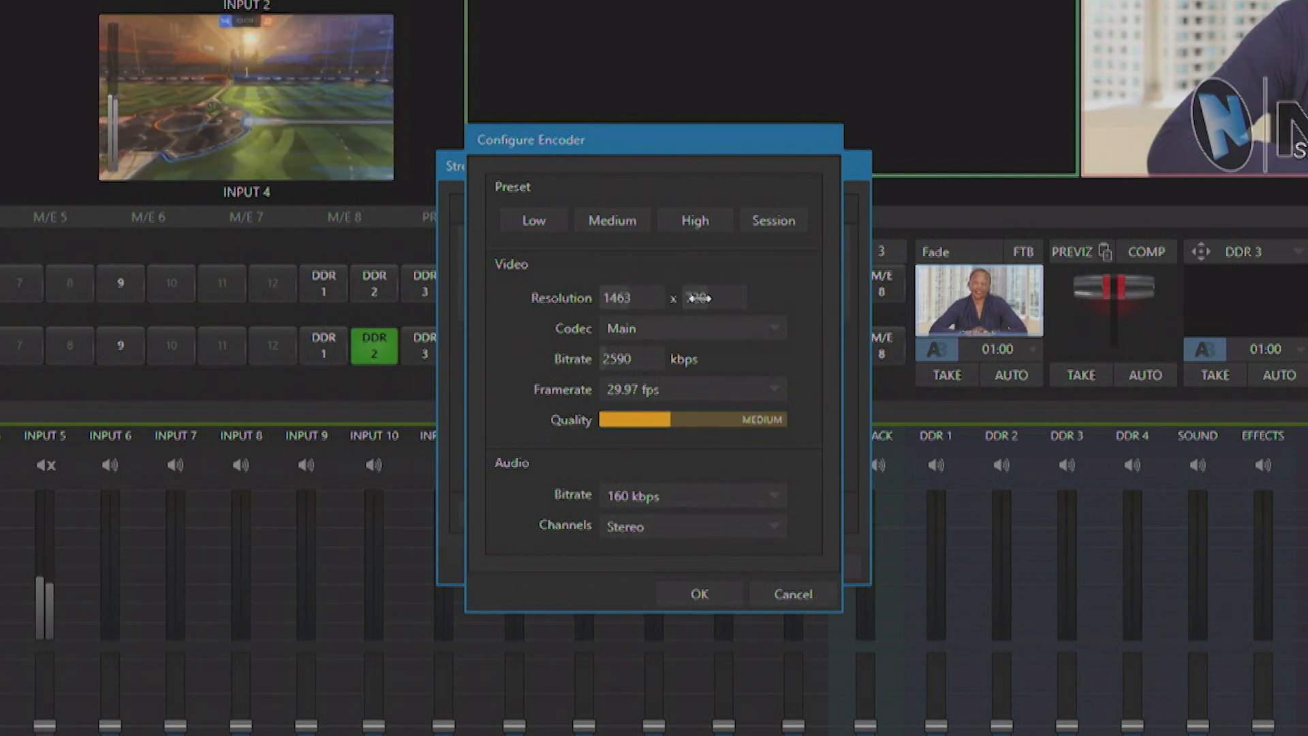
{"action": "left_click", "coordinate": [771, 327]}
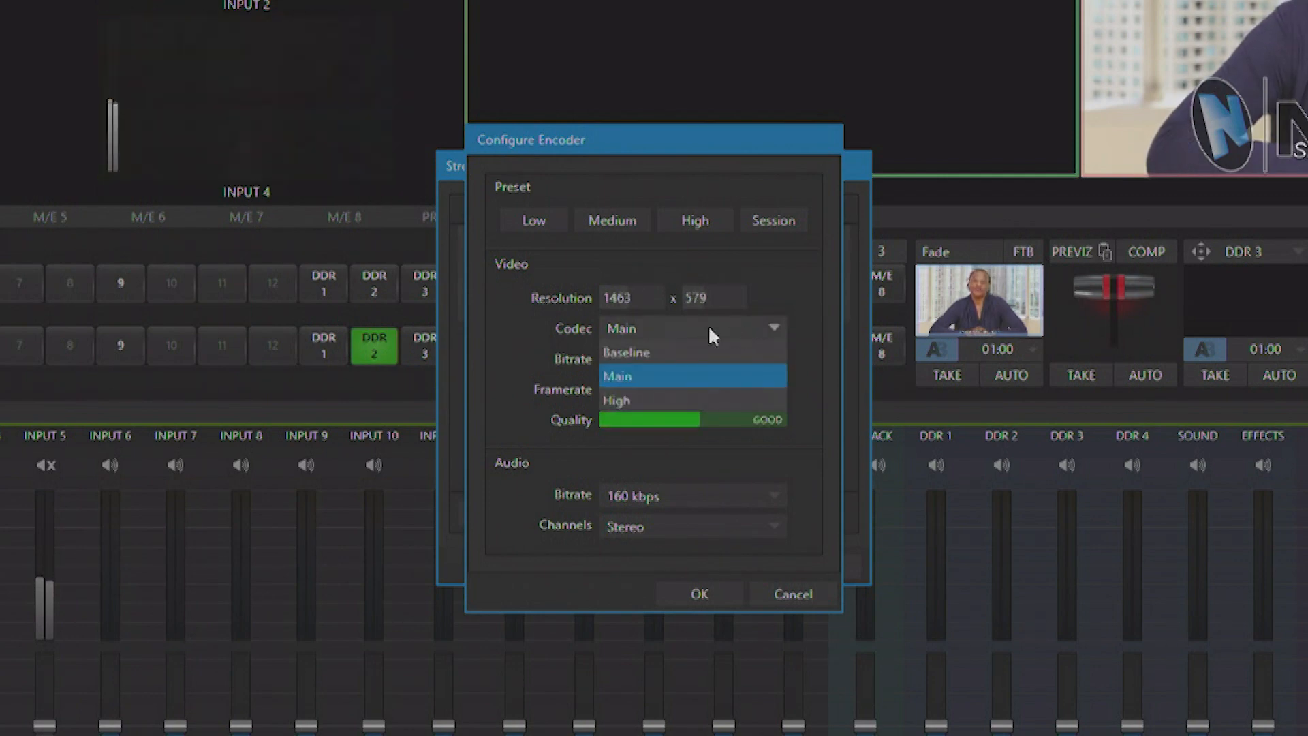
{"action": "mouse_move", "coordinate": [653, 401]}
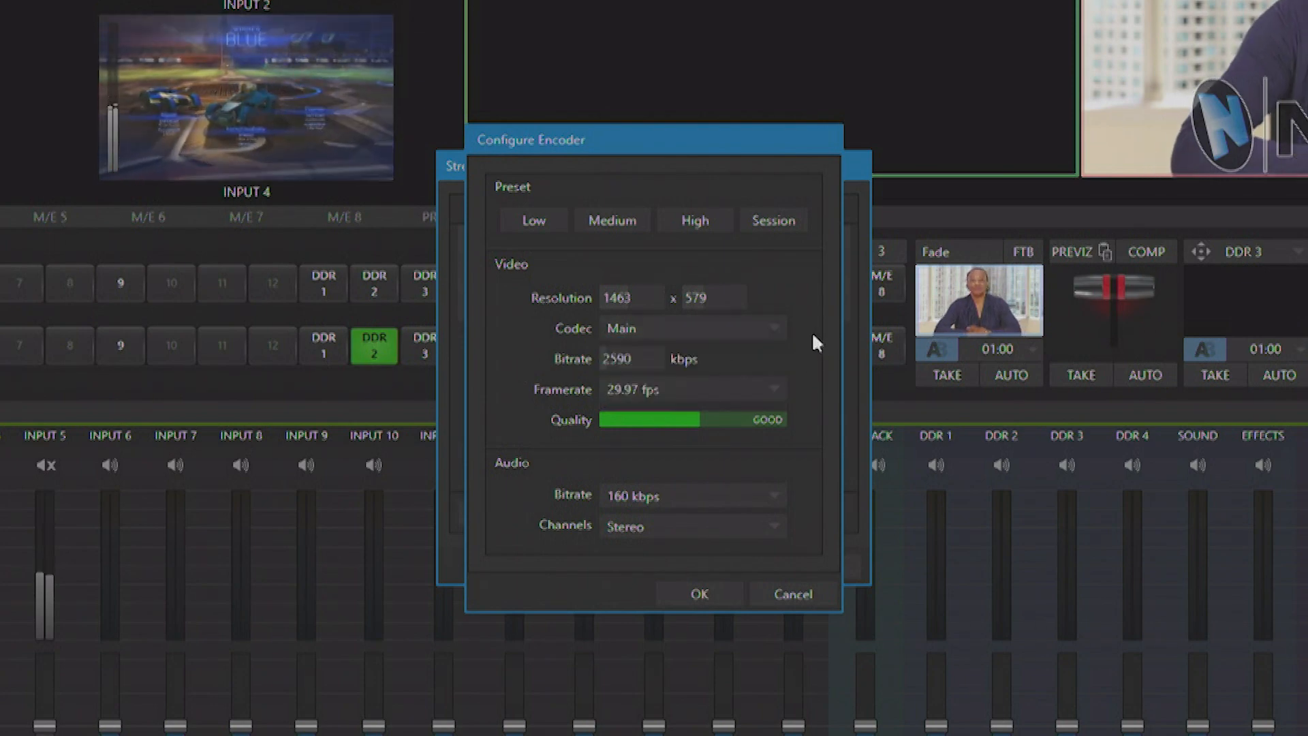
{"action": "mouse_move", "coordinate": [704, 396]}
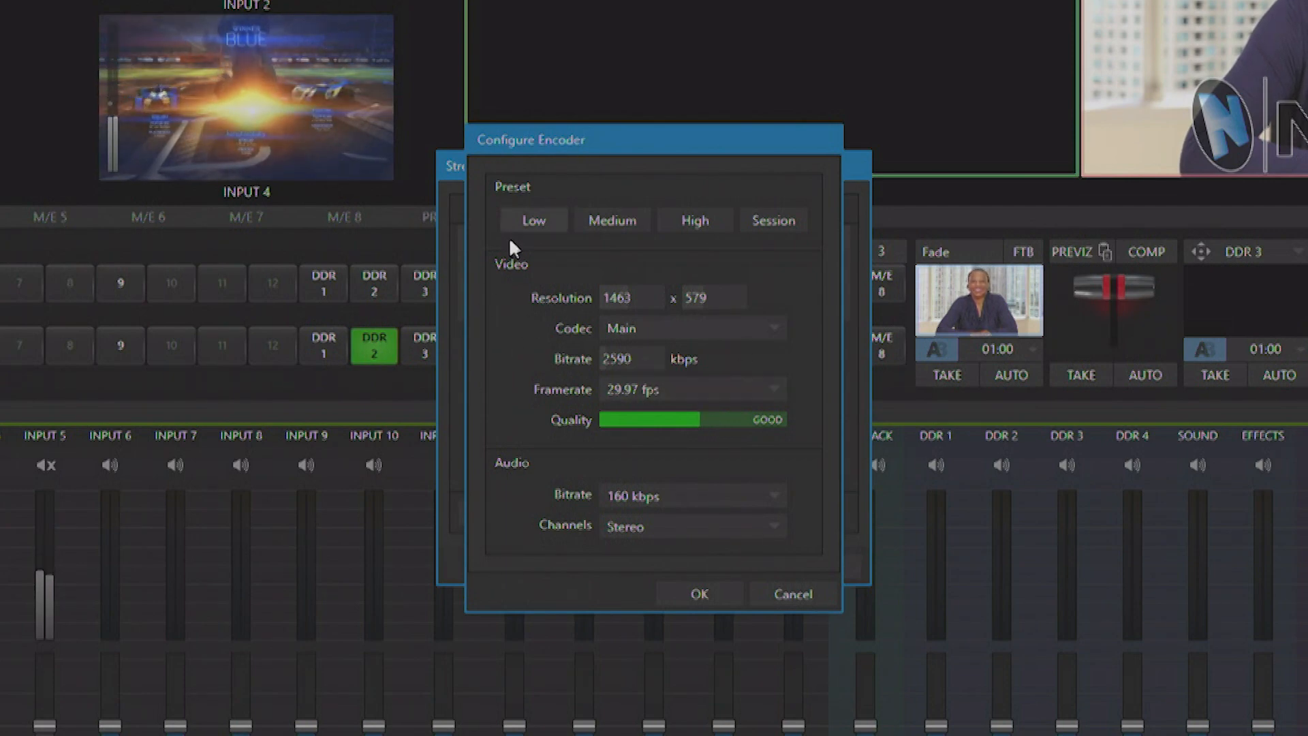
{"action": "left_click", "coordinate": [611, 221]}
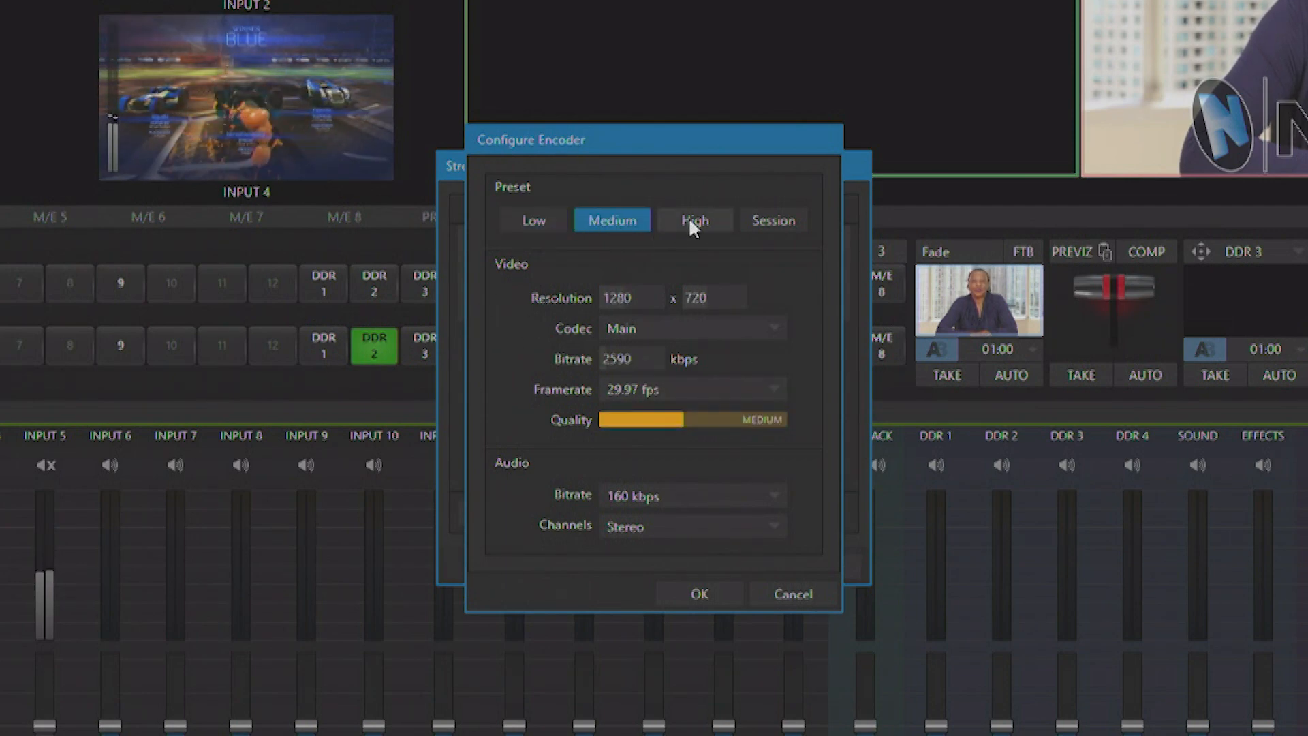
{"action": "left_click", "coordinate": [695, 221]}
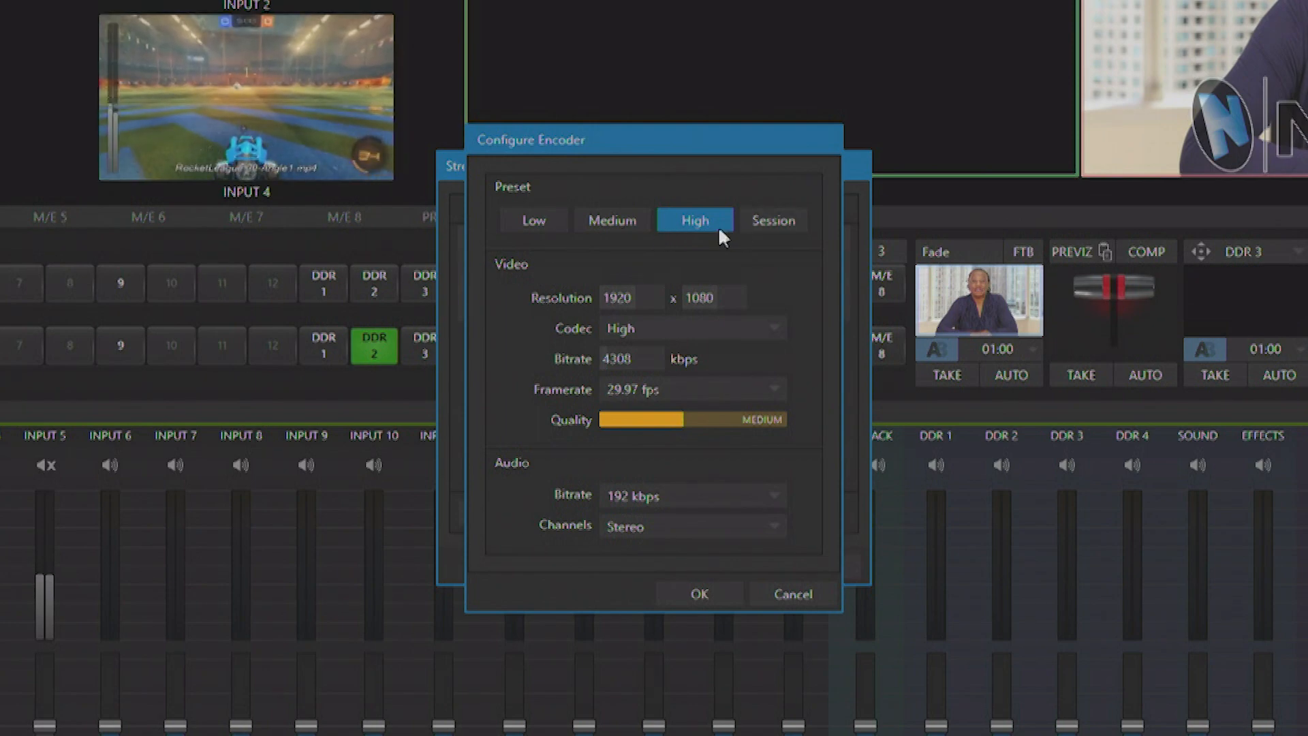
{"action": "mouse_move", "coordinate": [727, 257]}
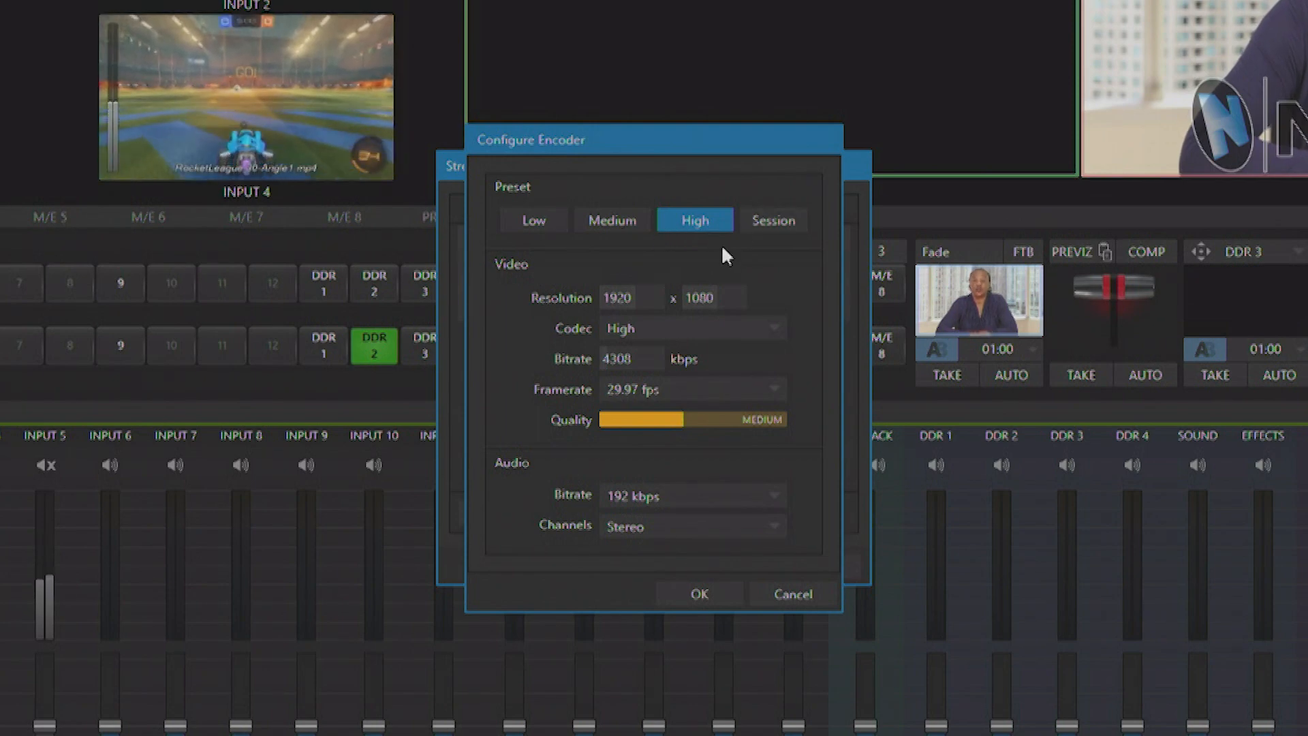
{"action": "left_click", "coordinate": [699, 594]}
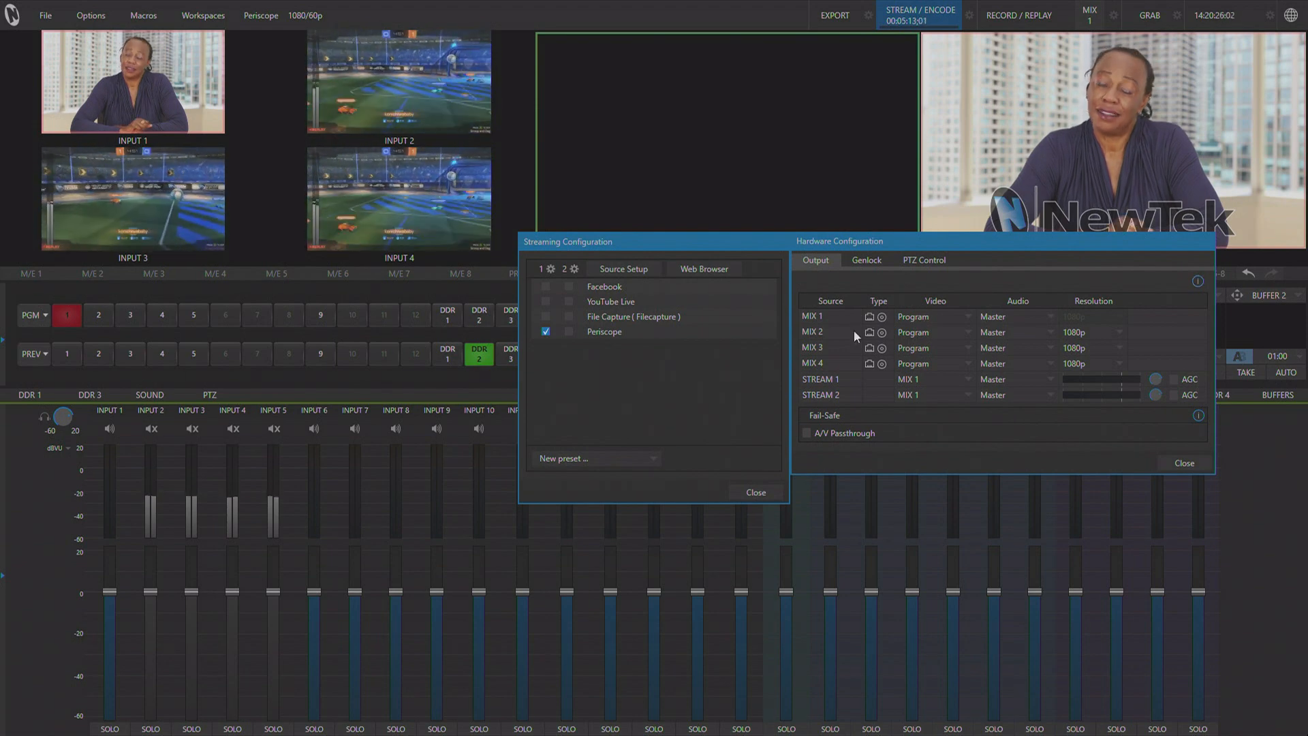
Review STREAM 2's source options and set MIX 2 Video to Mix Effects > M/E 1
{"action": "left_click", "coordinate": [935, 379]}
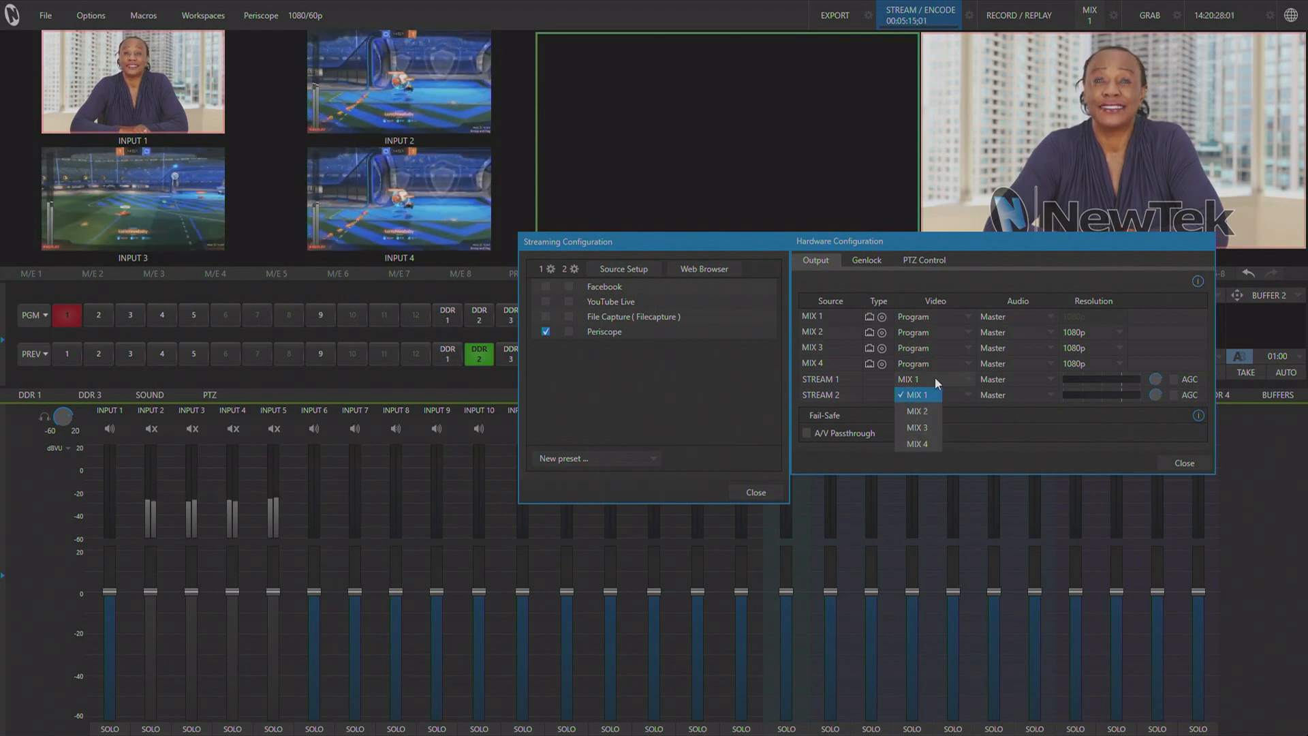
{"action": "mouse_move", "coordinate": [917, 410]}
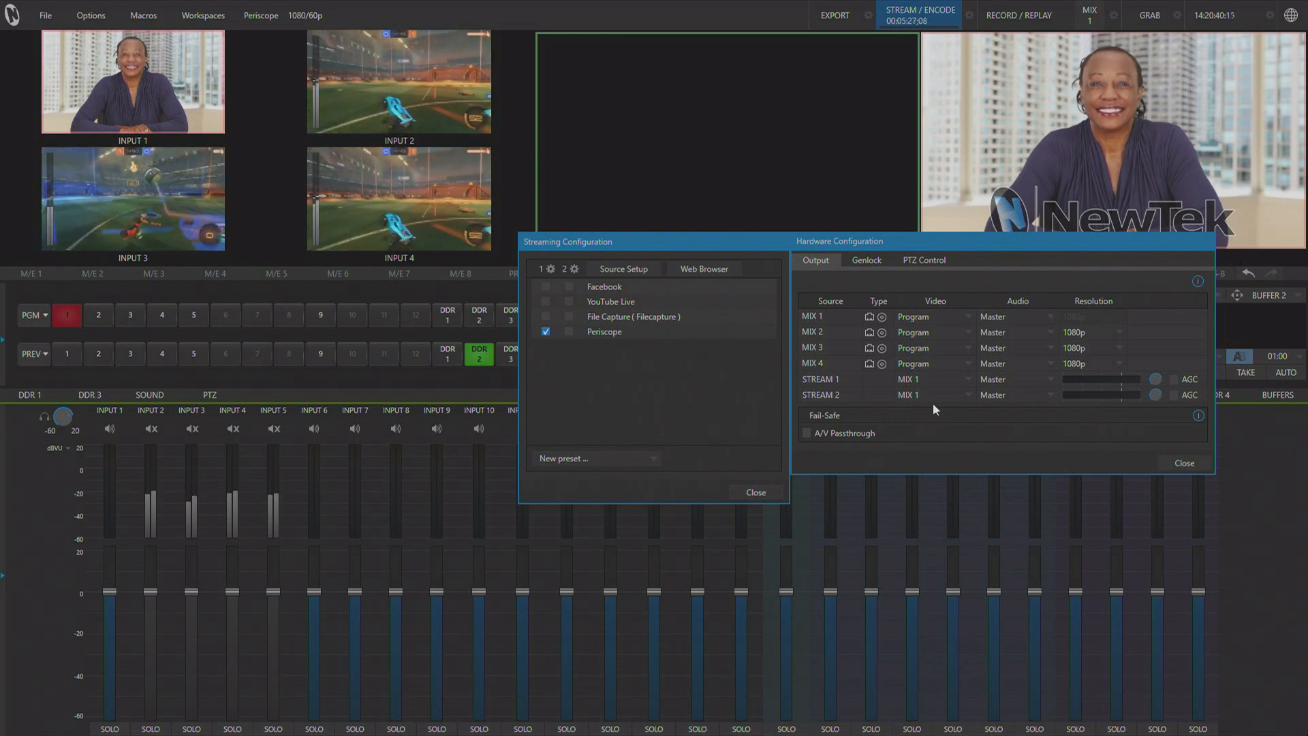
{"action": "mouse_move", "coordinate": [860, 338]}
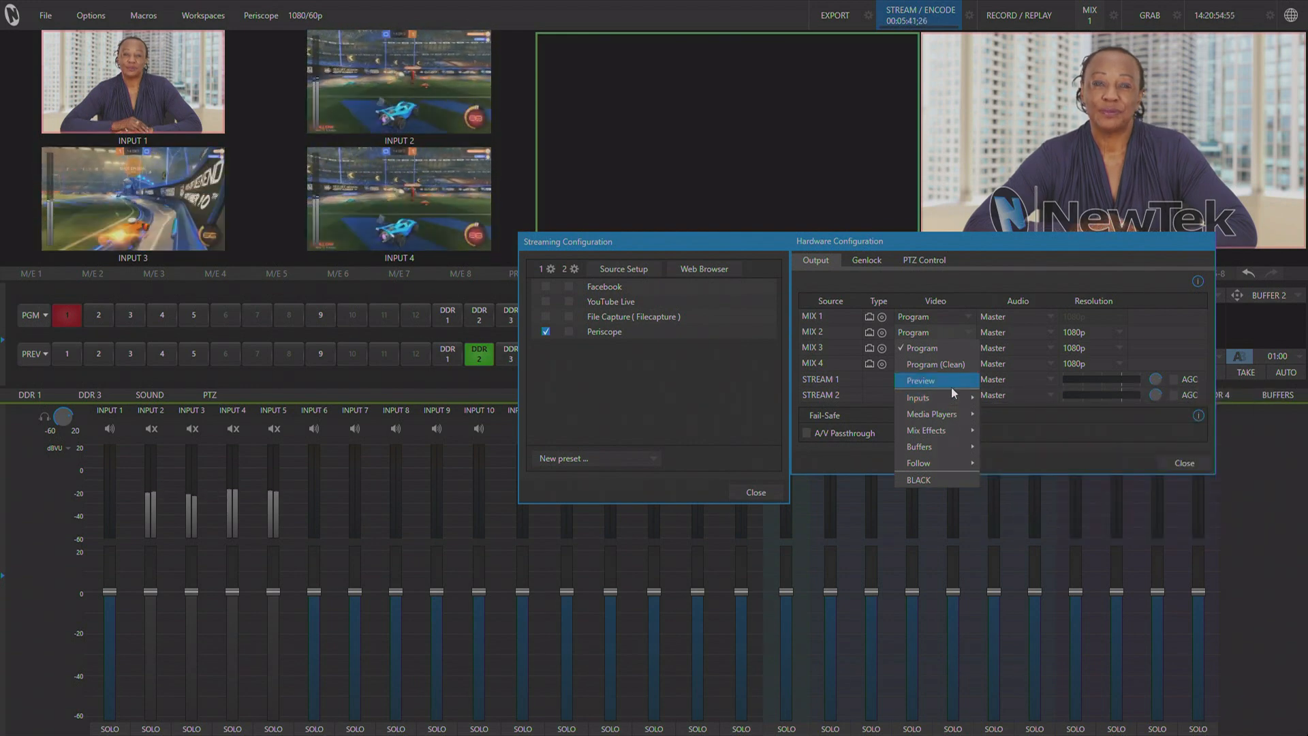
{"action": "mouse_move", "coordinate": [928, 415]}
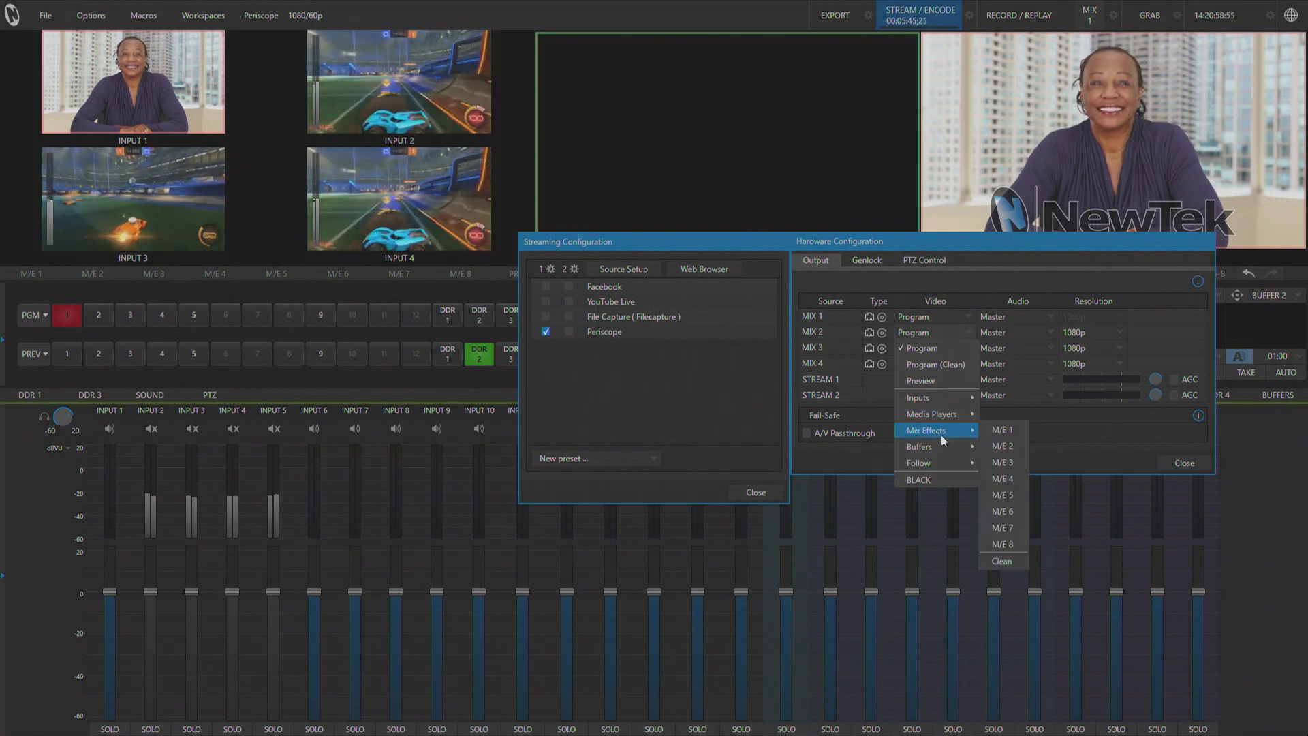
{"action": "left_click", "coordinate": [1003, 429]}
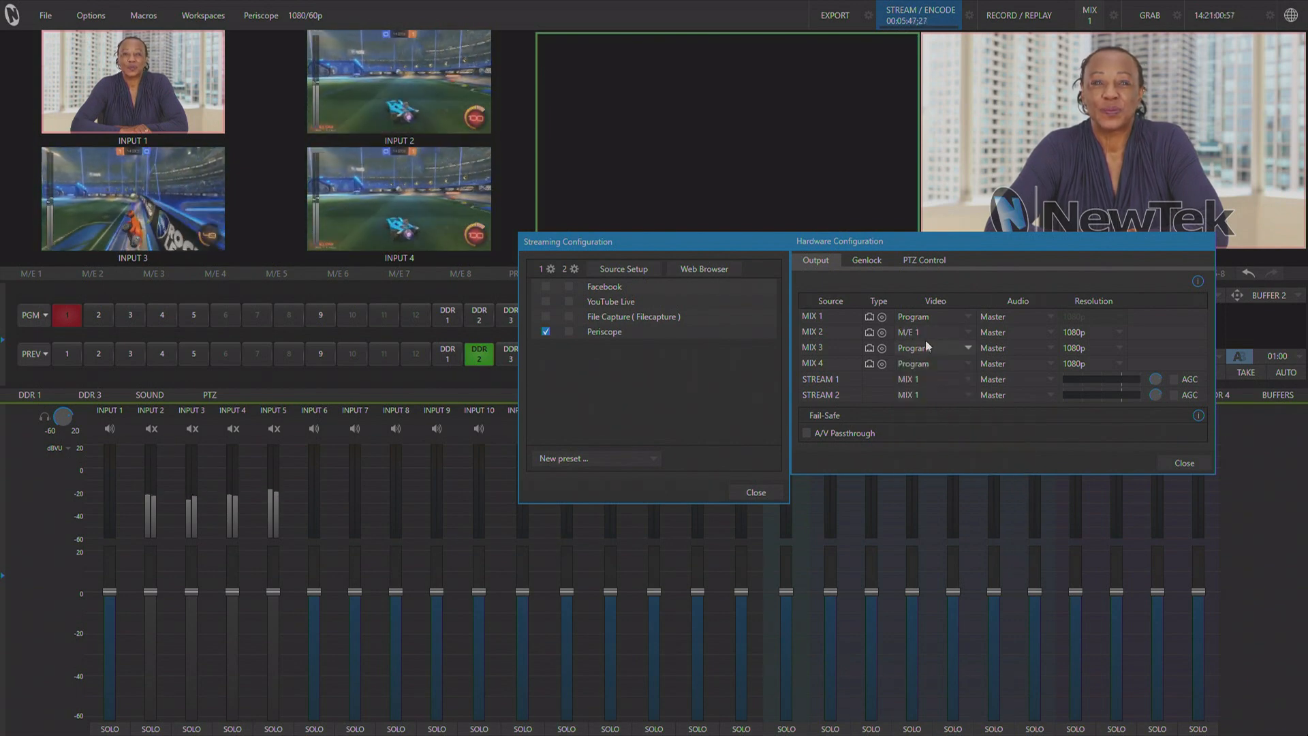